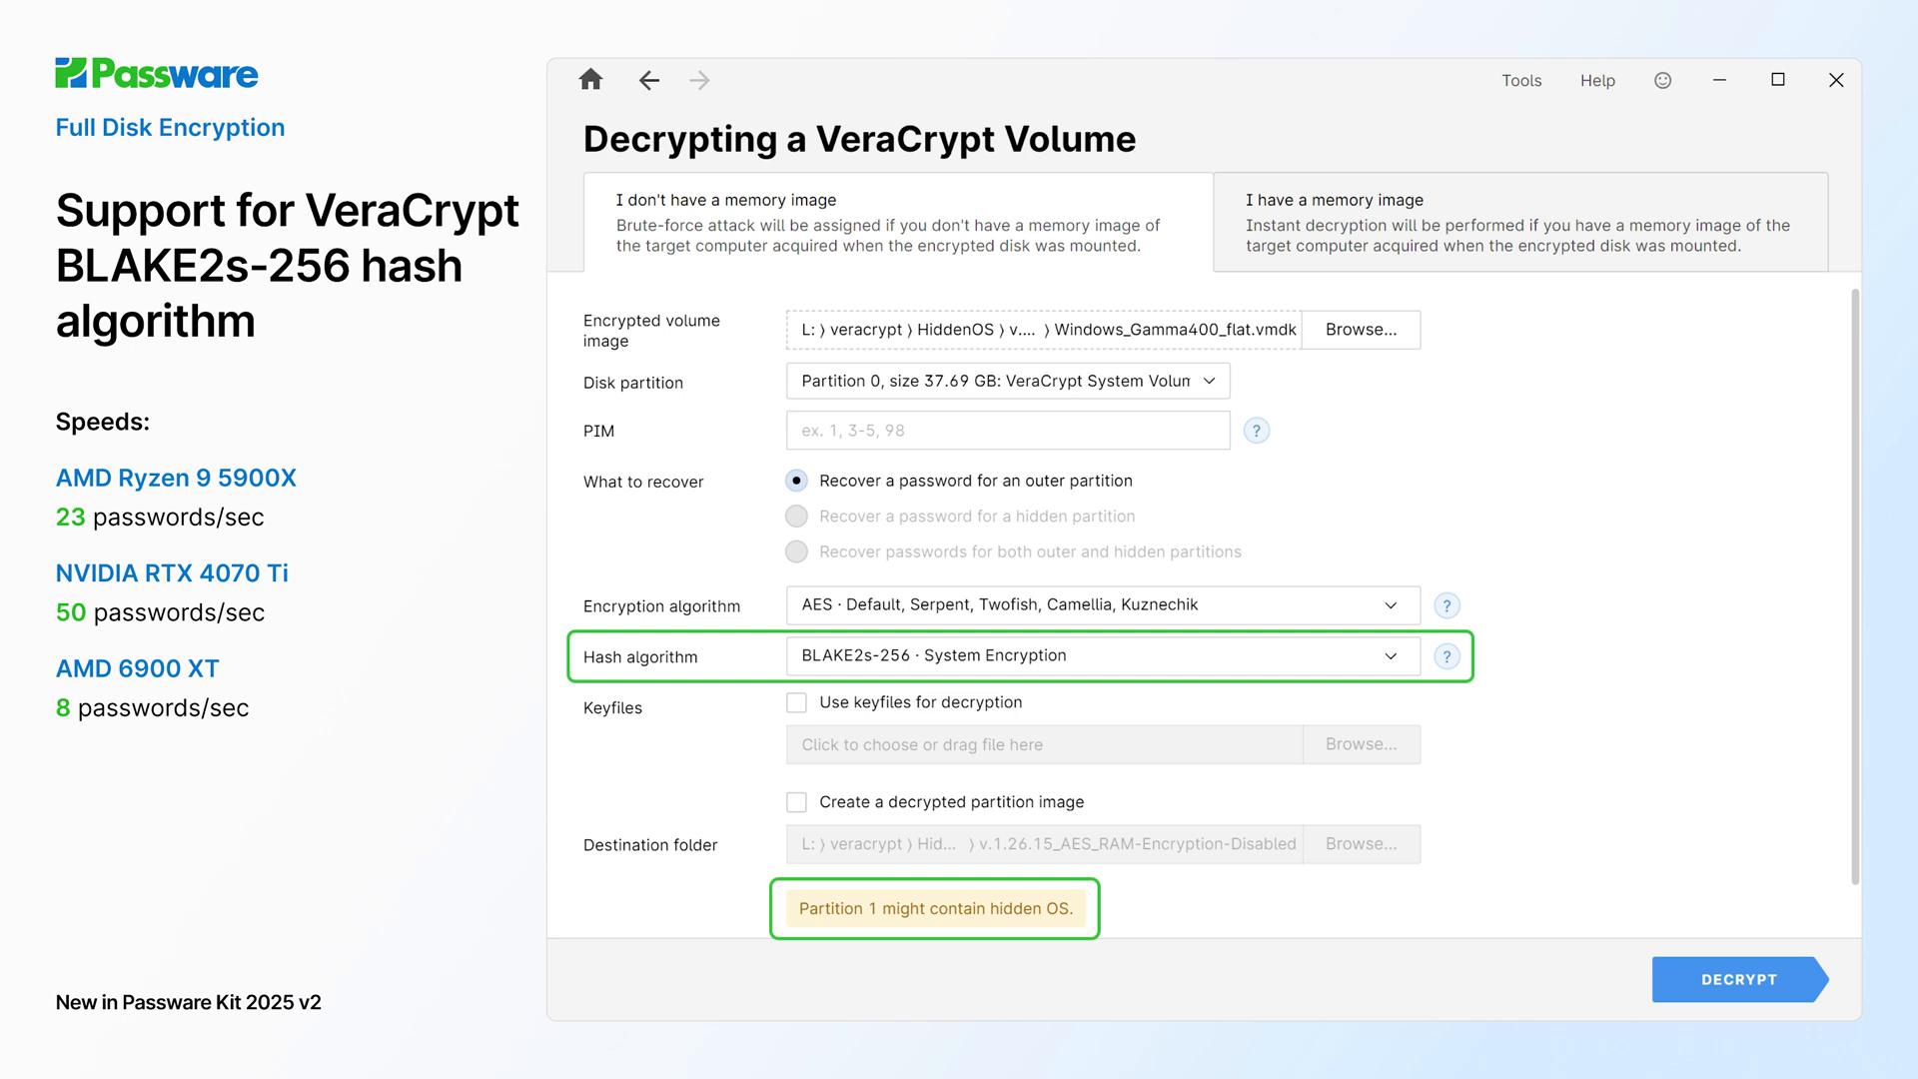
Start the Recover Password job on the batch of evidence files and watch per-item progress.
left_click(1740, 979)
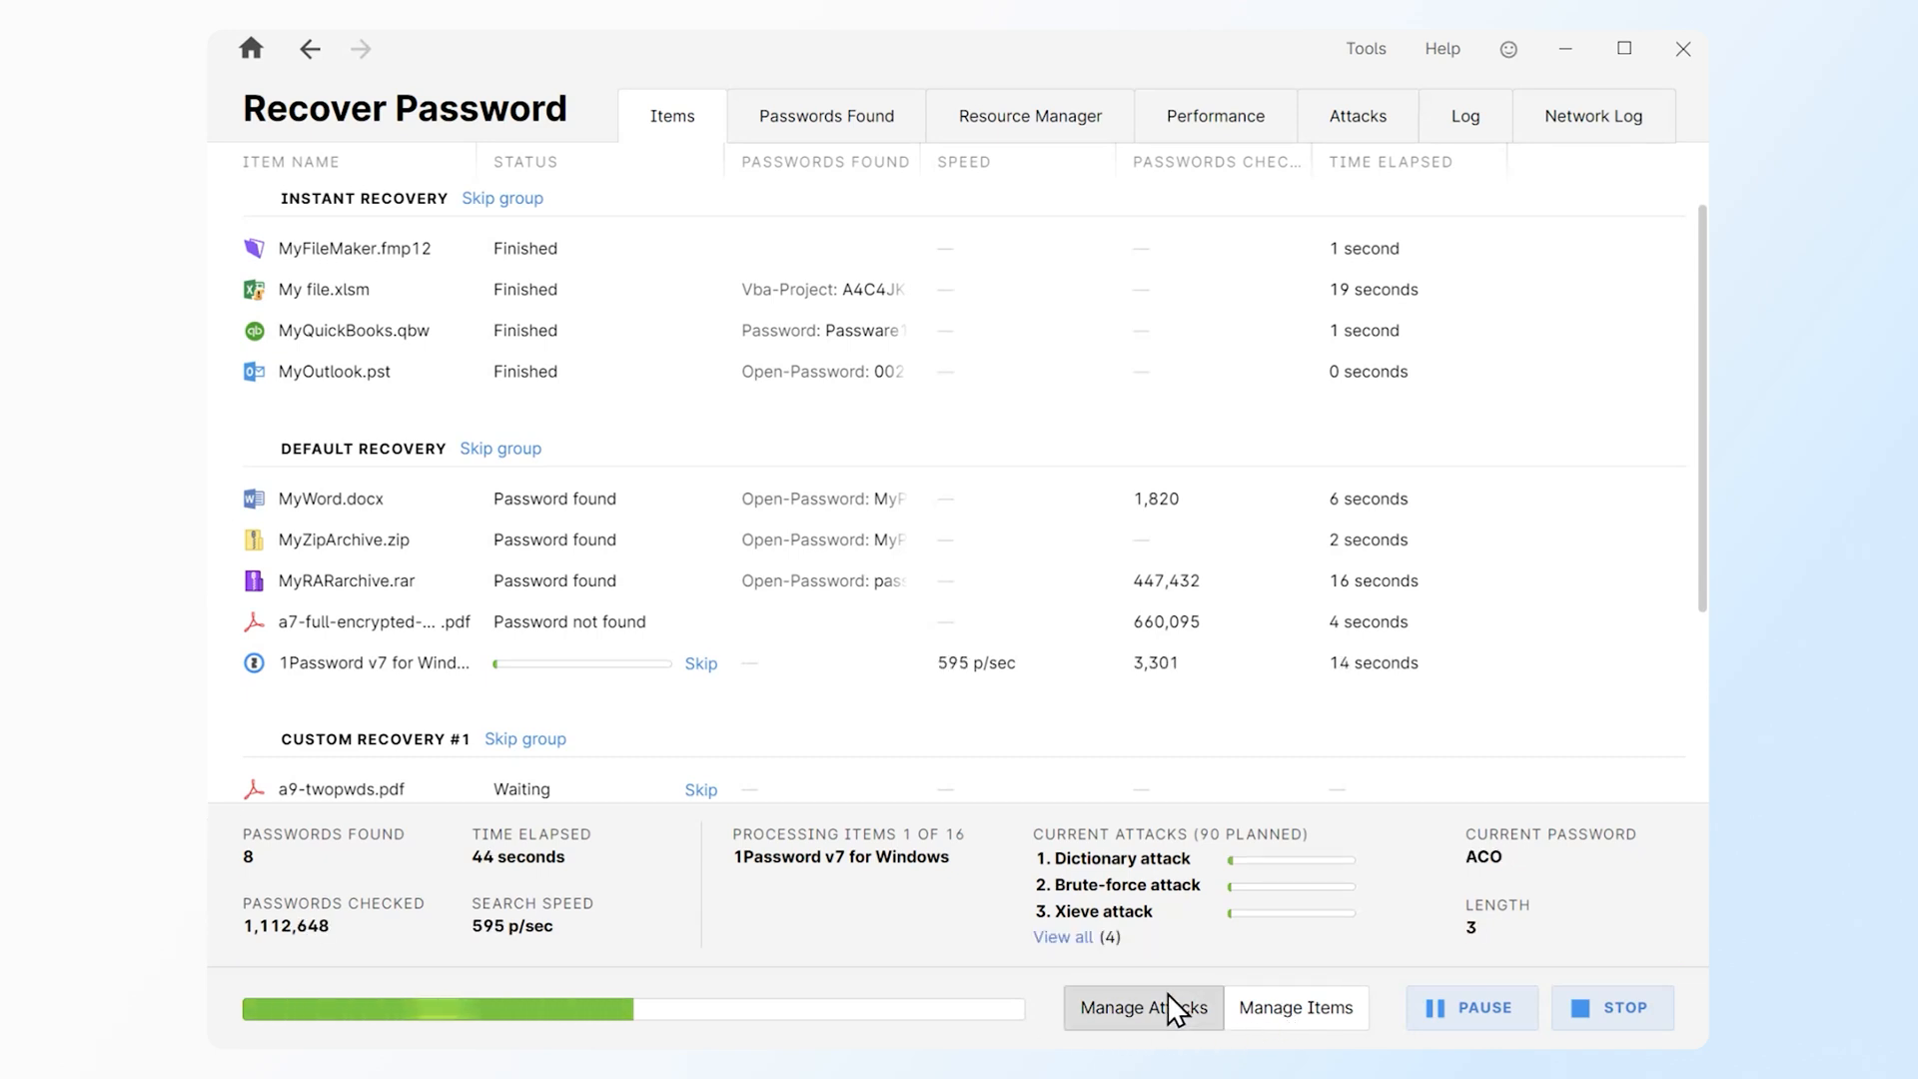
Stop the running recovery despite unsaved progress and view the Passwords Found report.
left_click(1356, 116)
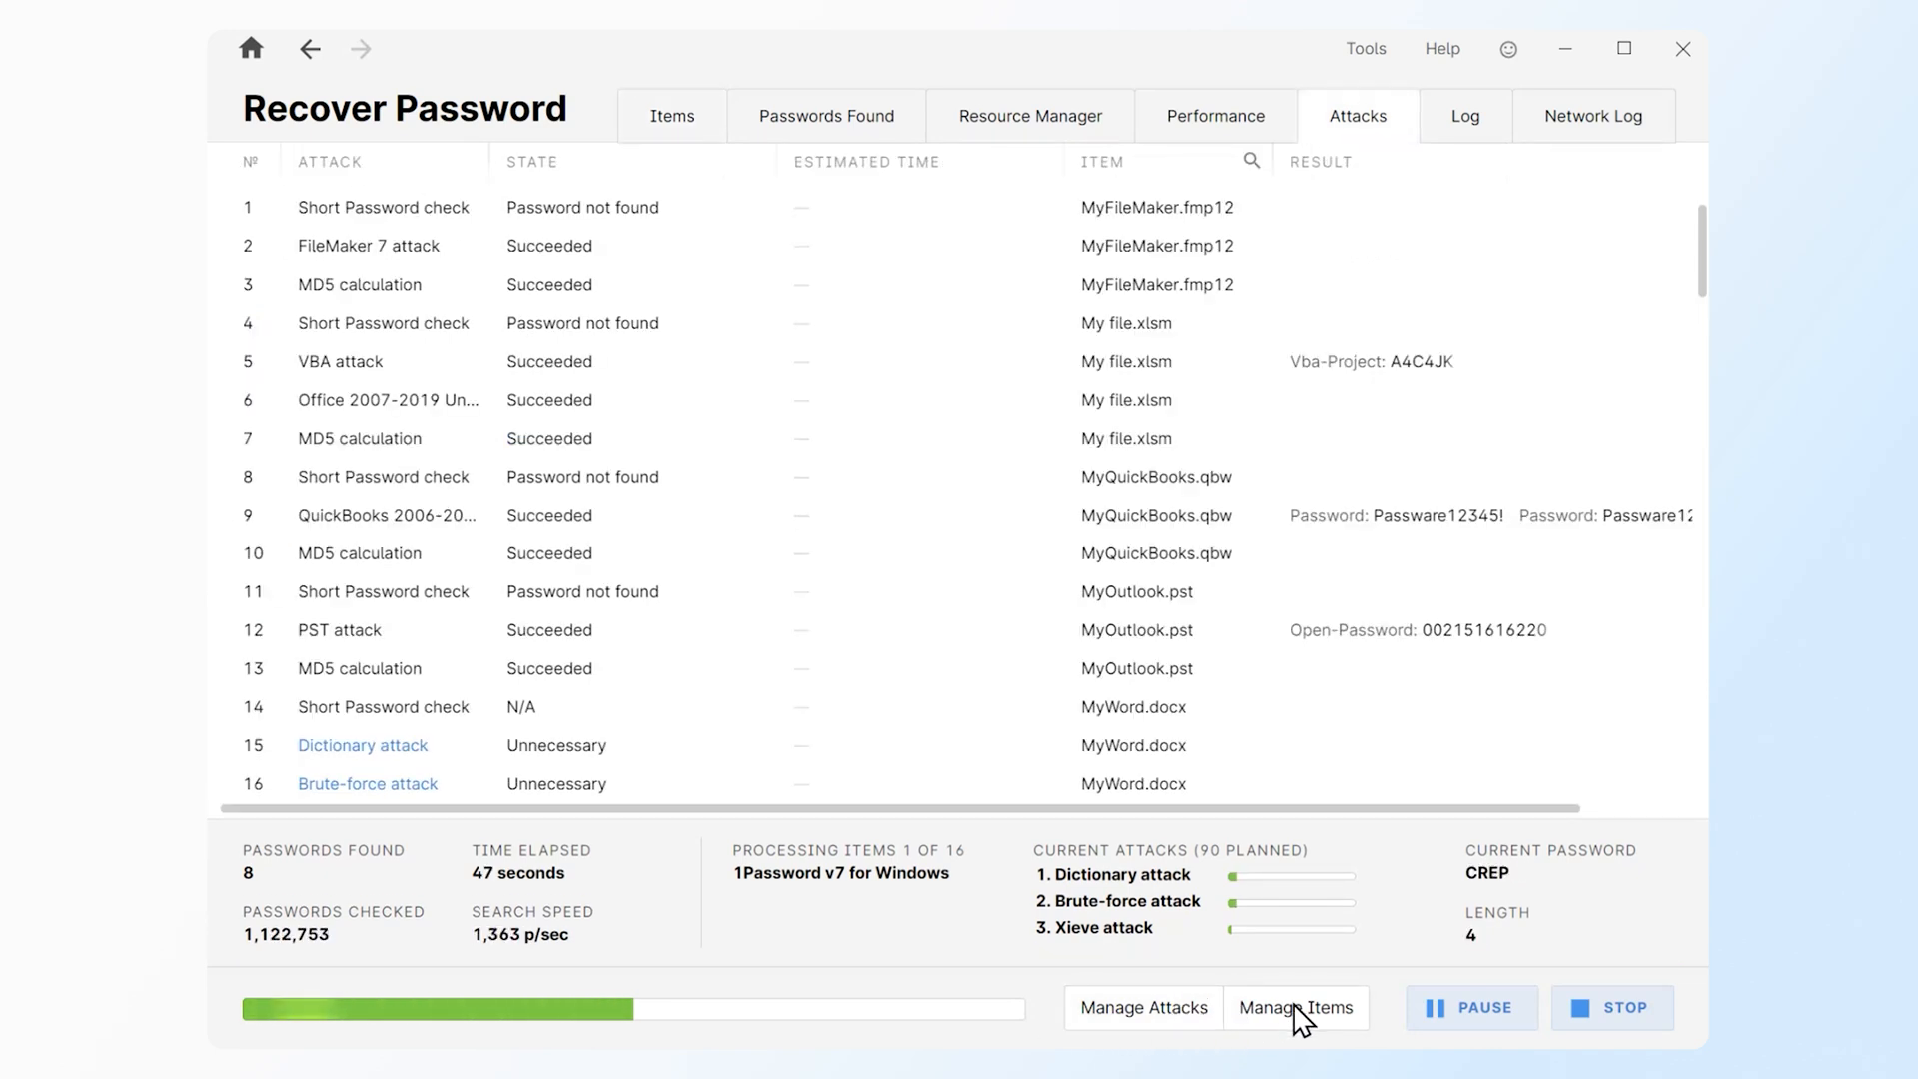
left_click(671, 116)
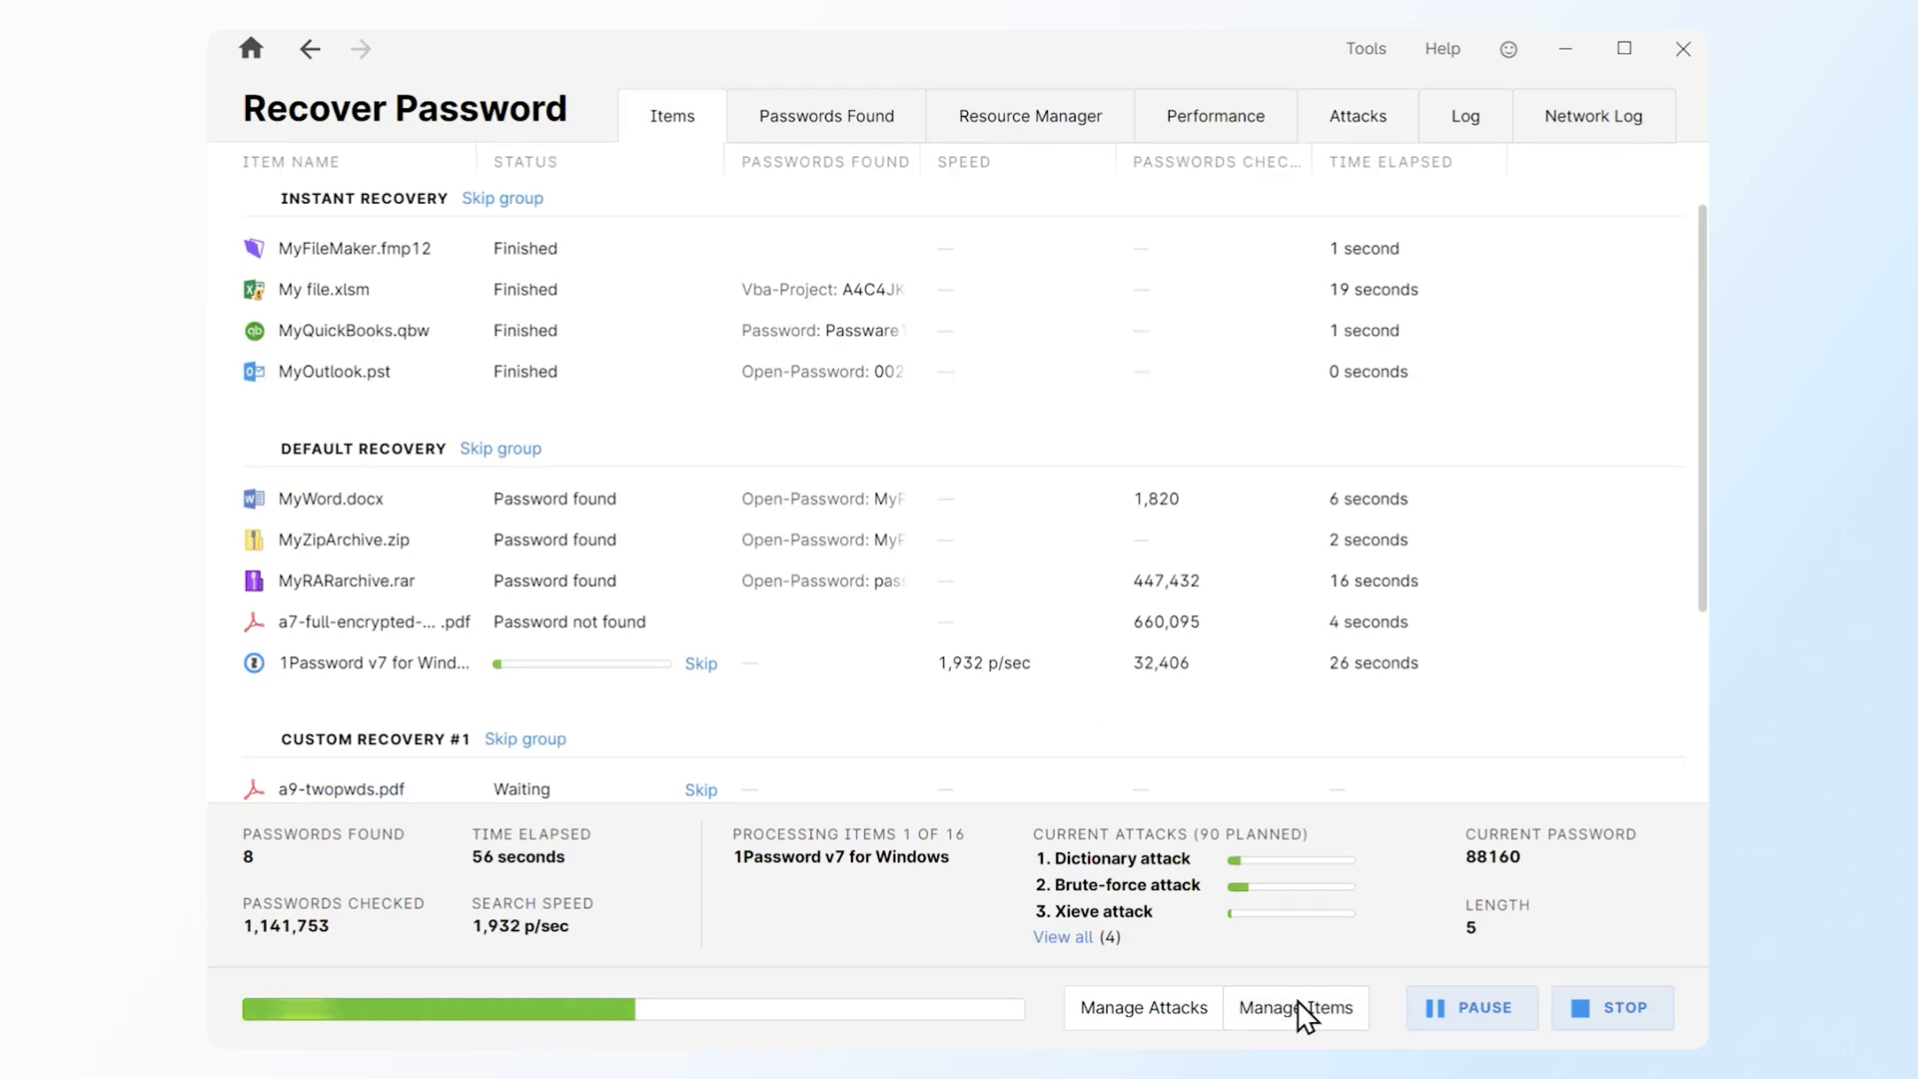
left_click(1612, 1007)
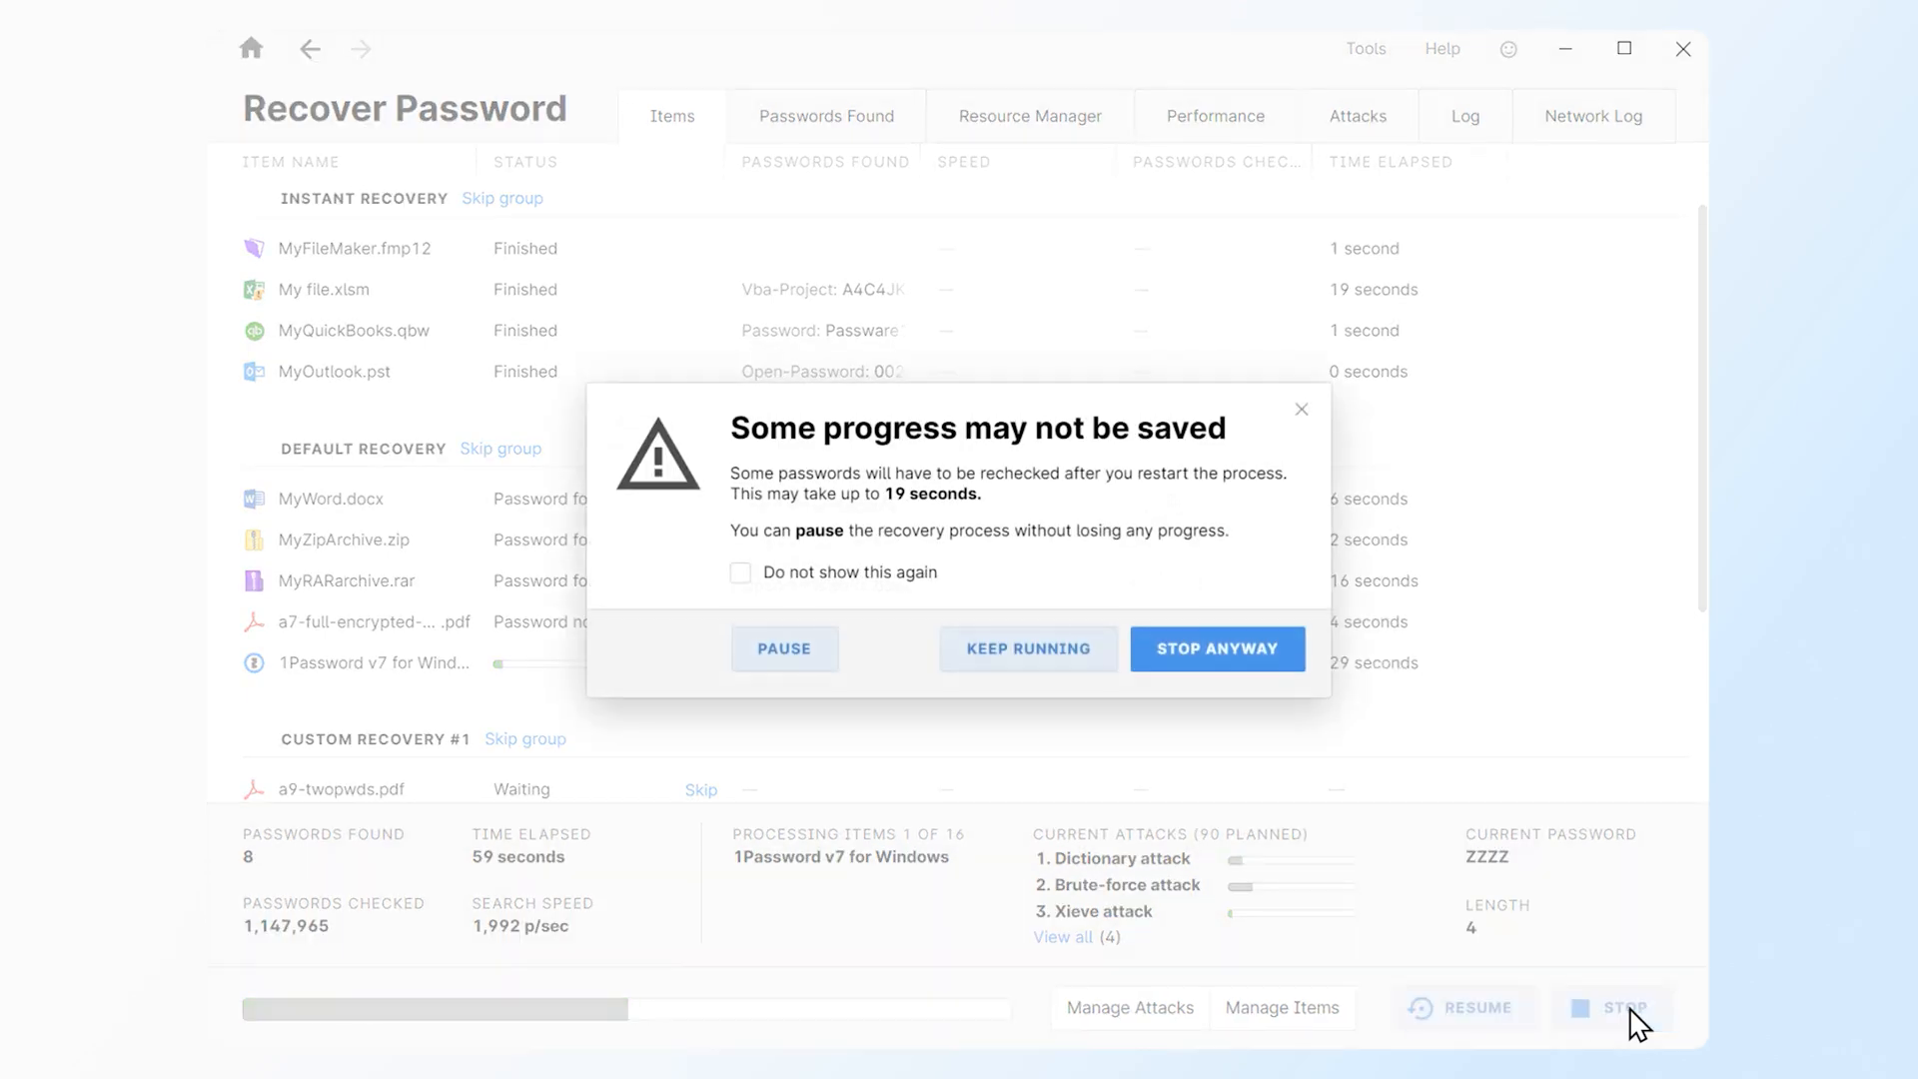
left_click(1216, 647)
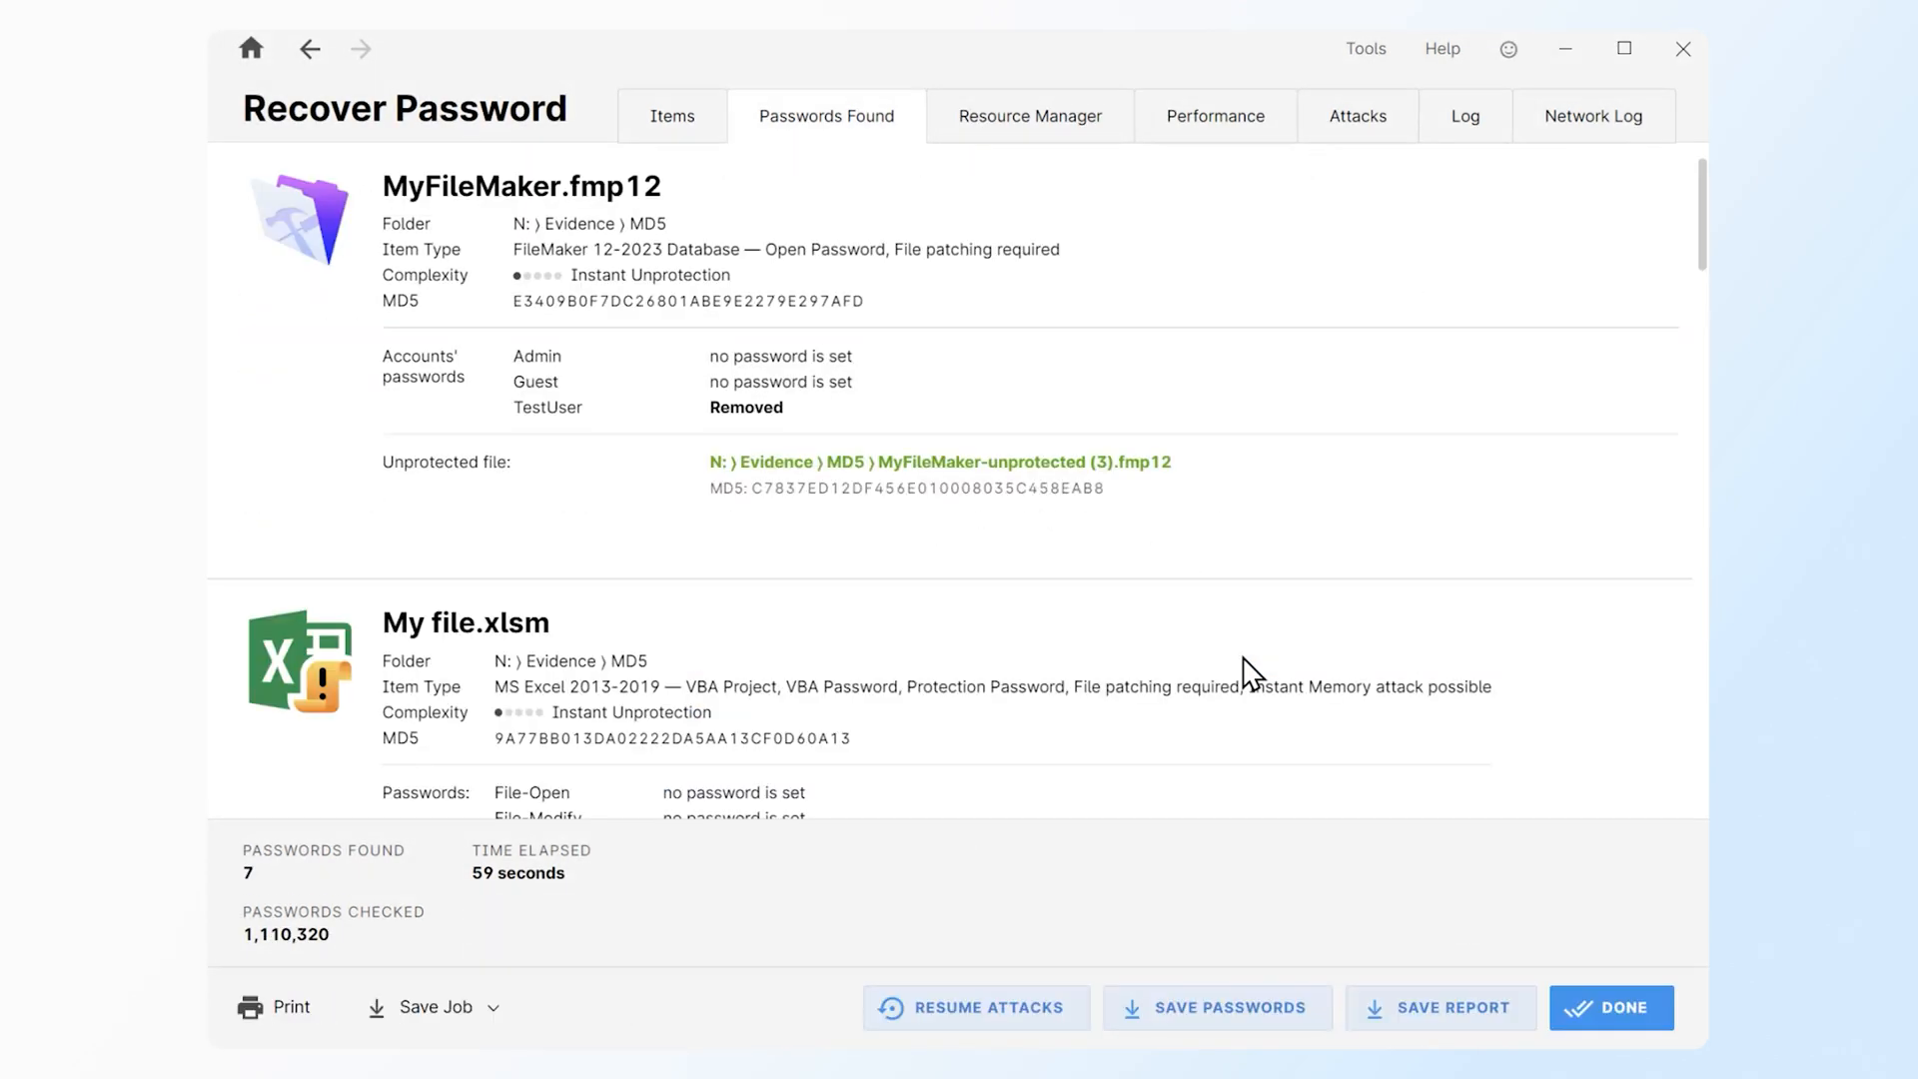
mouse_move(1254, 719)
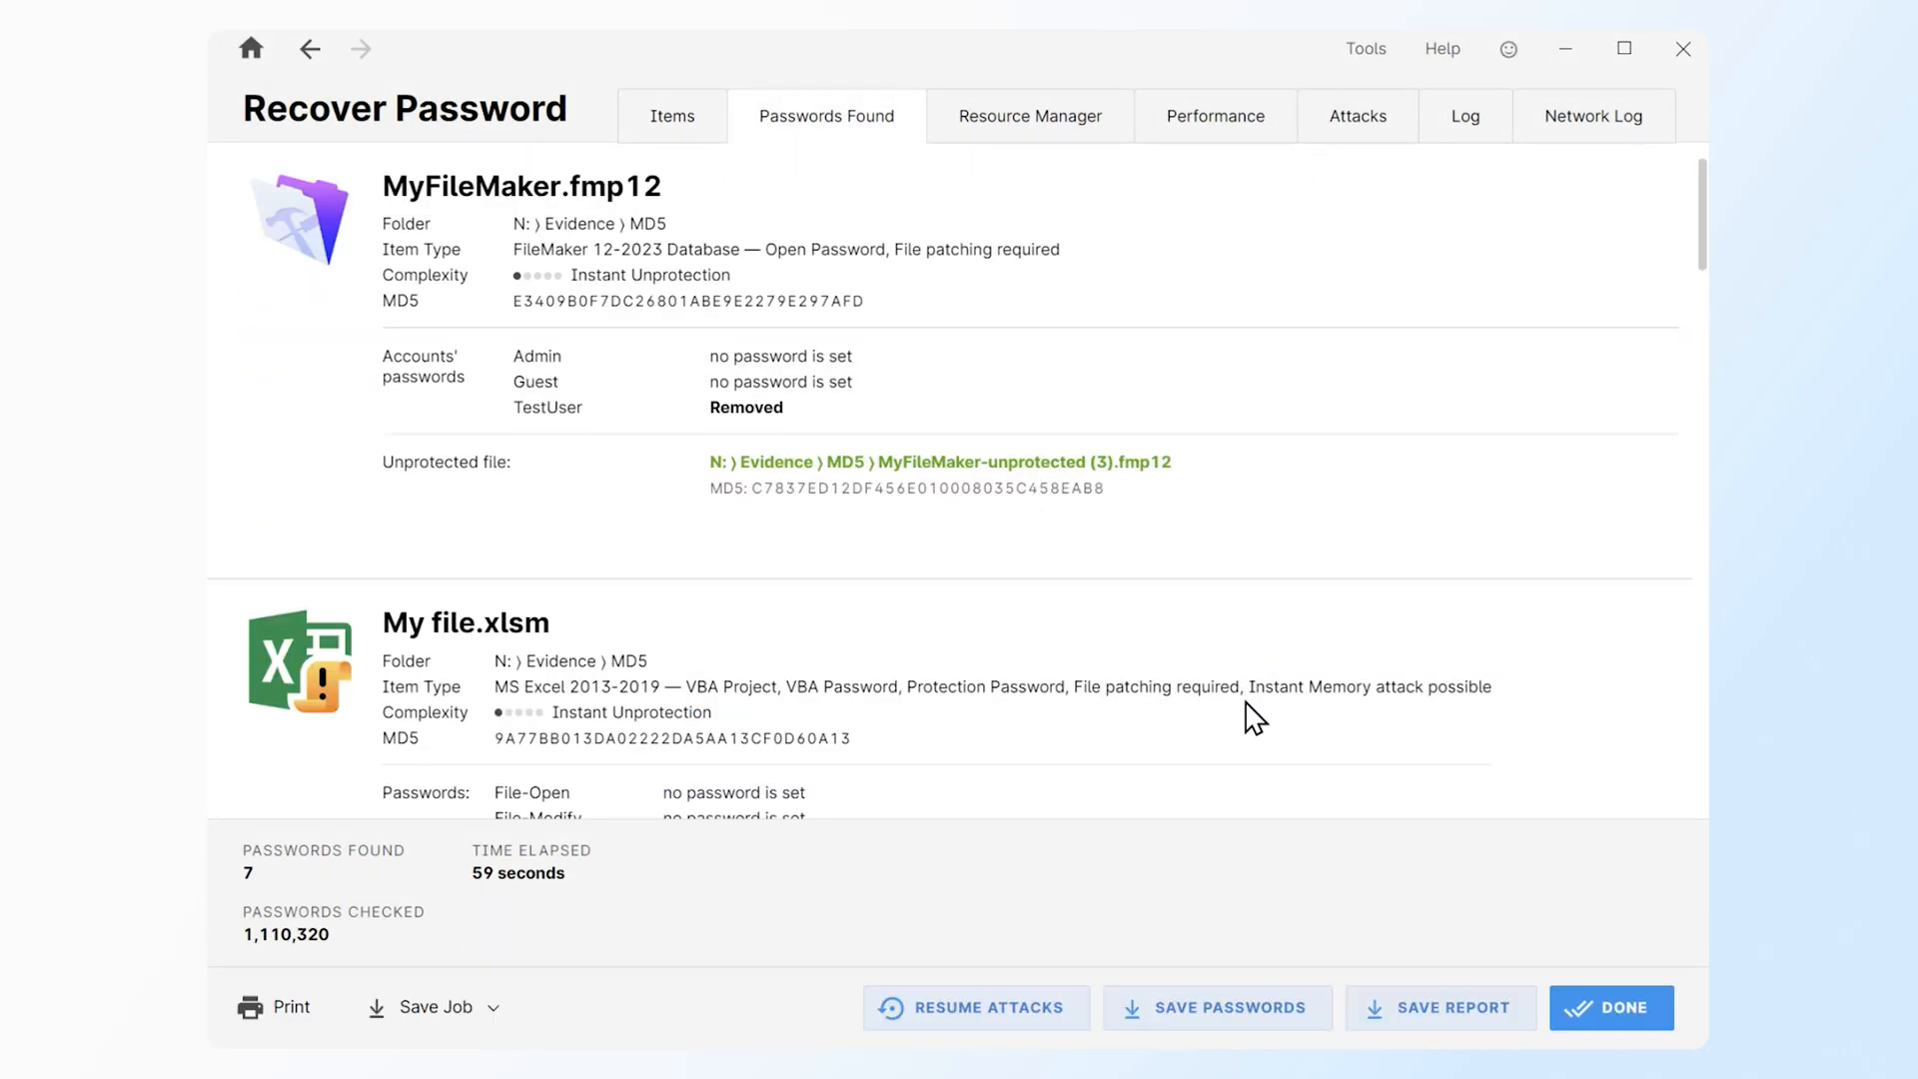
left_click(1216, 1007)
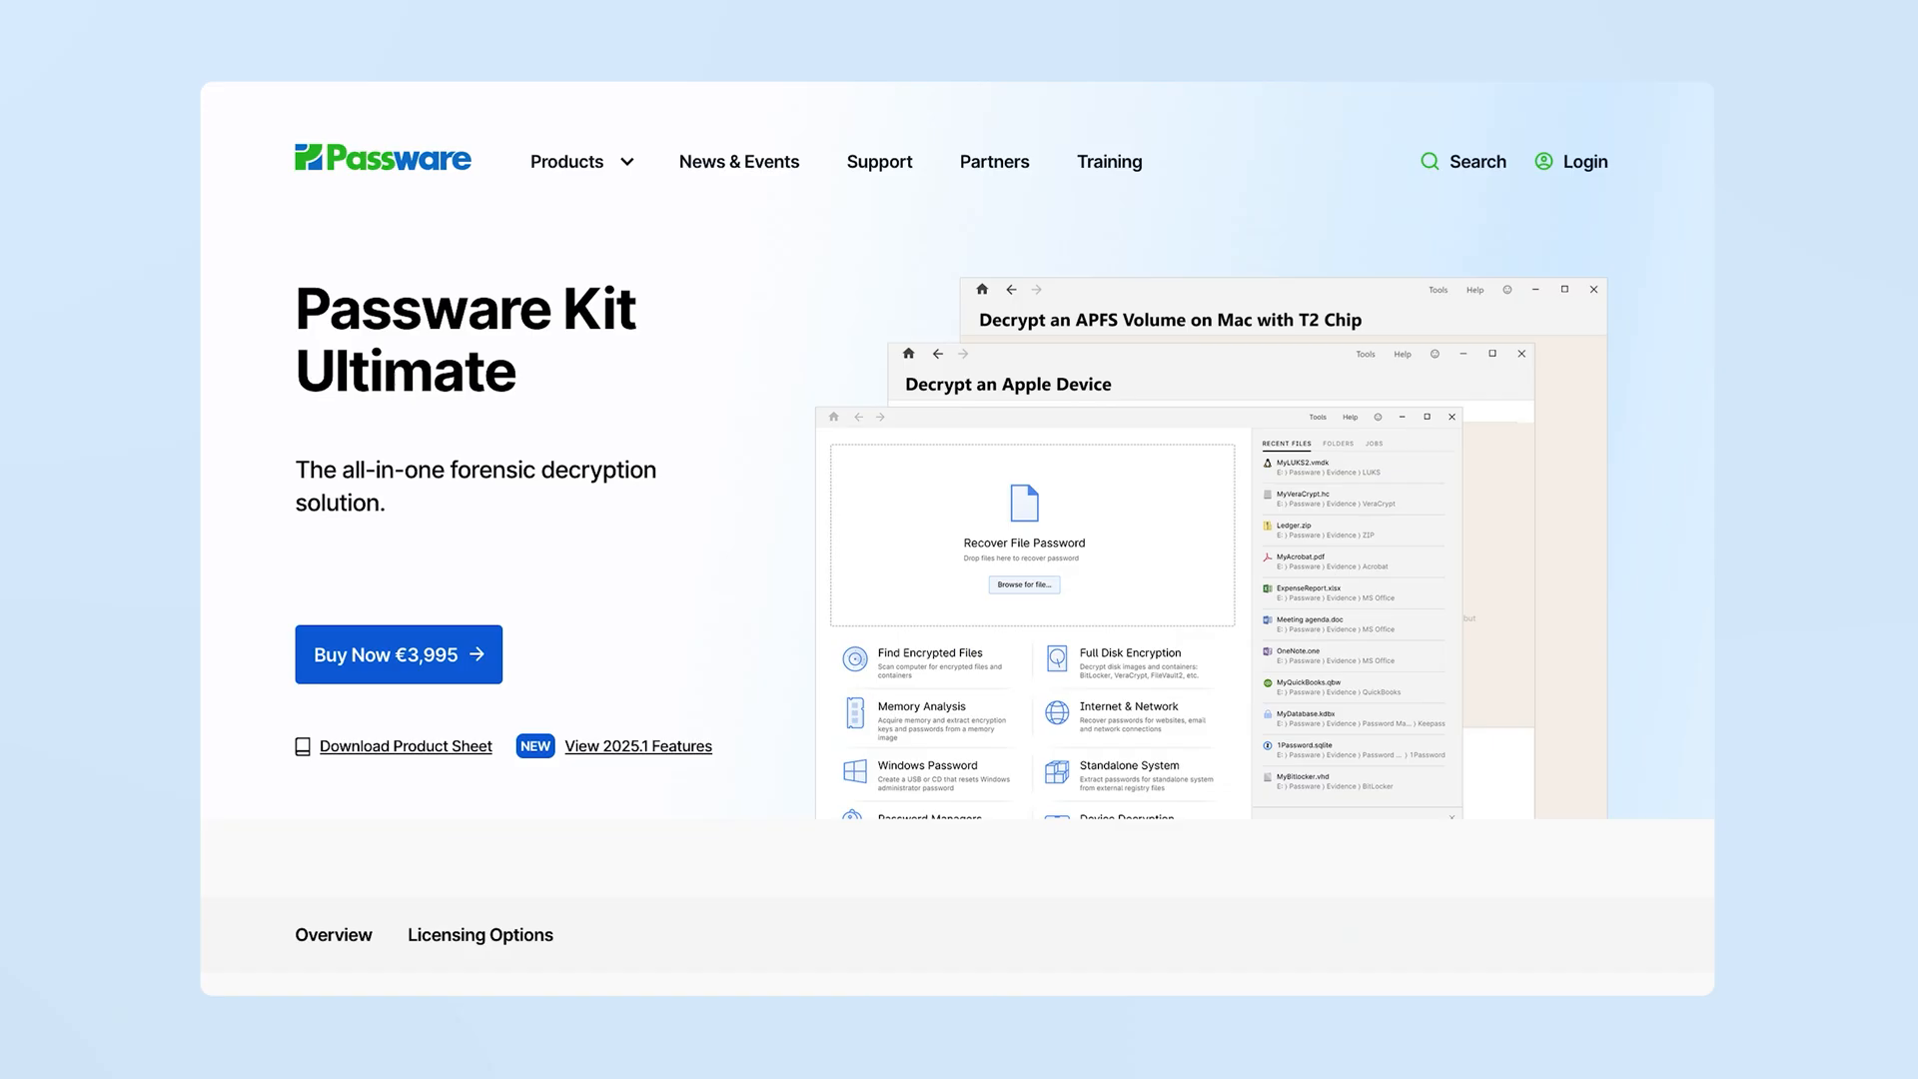
mouse_move(1147, 222)
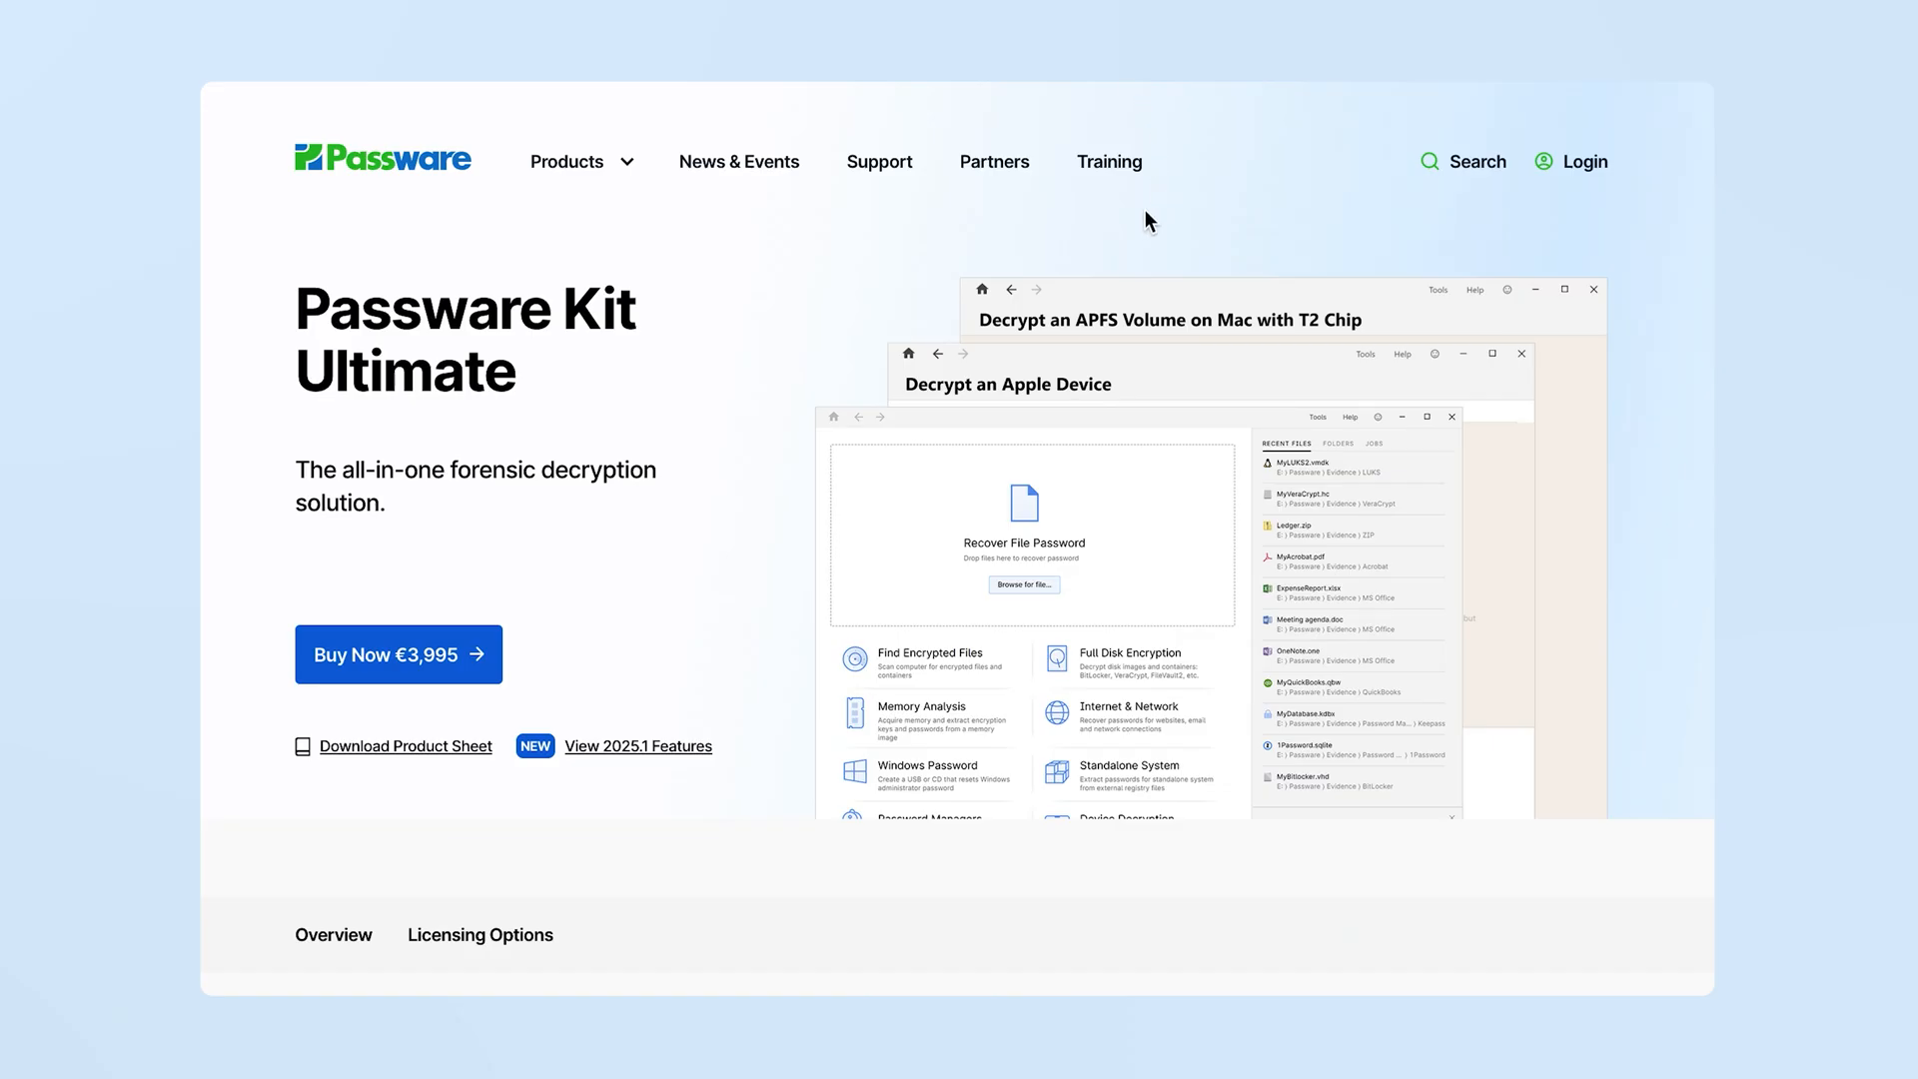
mouse_move(1446, 172)
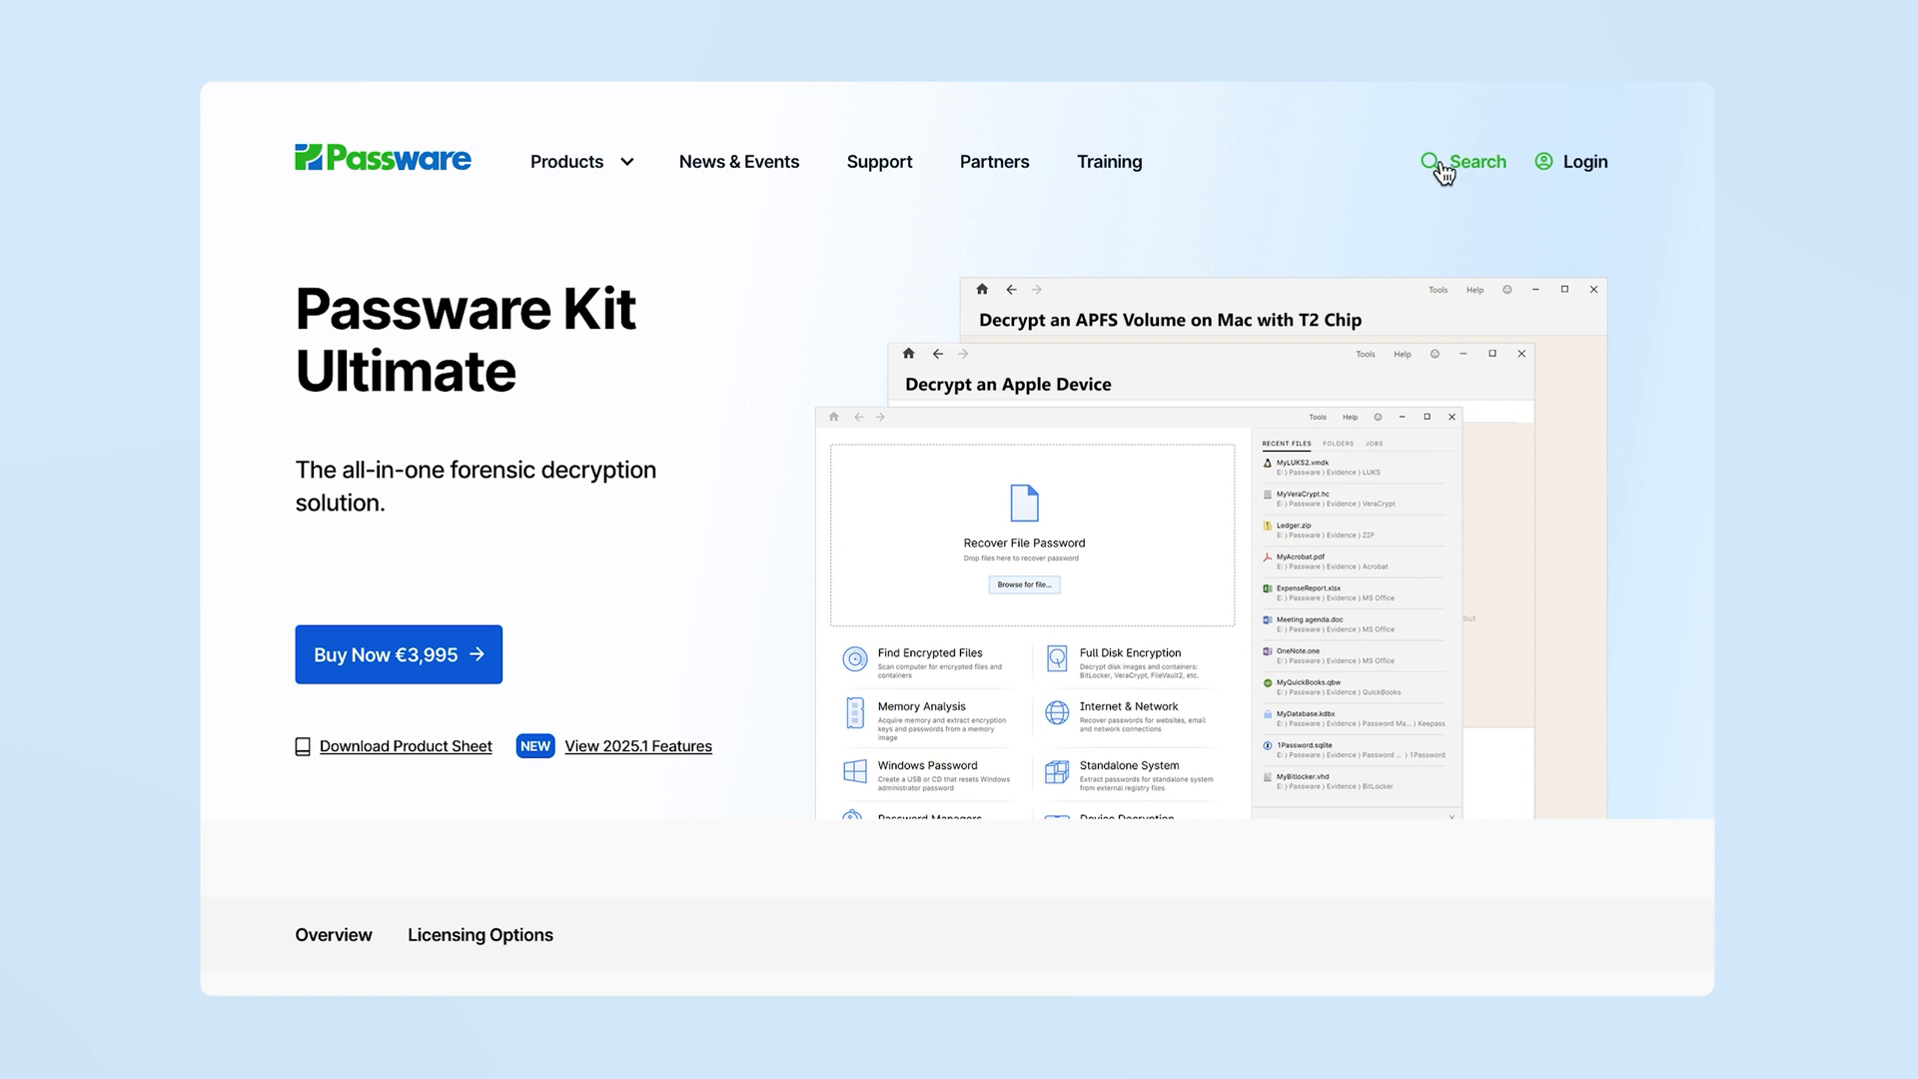
Reach the GPU Hardware Benchmark page through the site search quick links.
left_click(1464, 160)
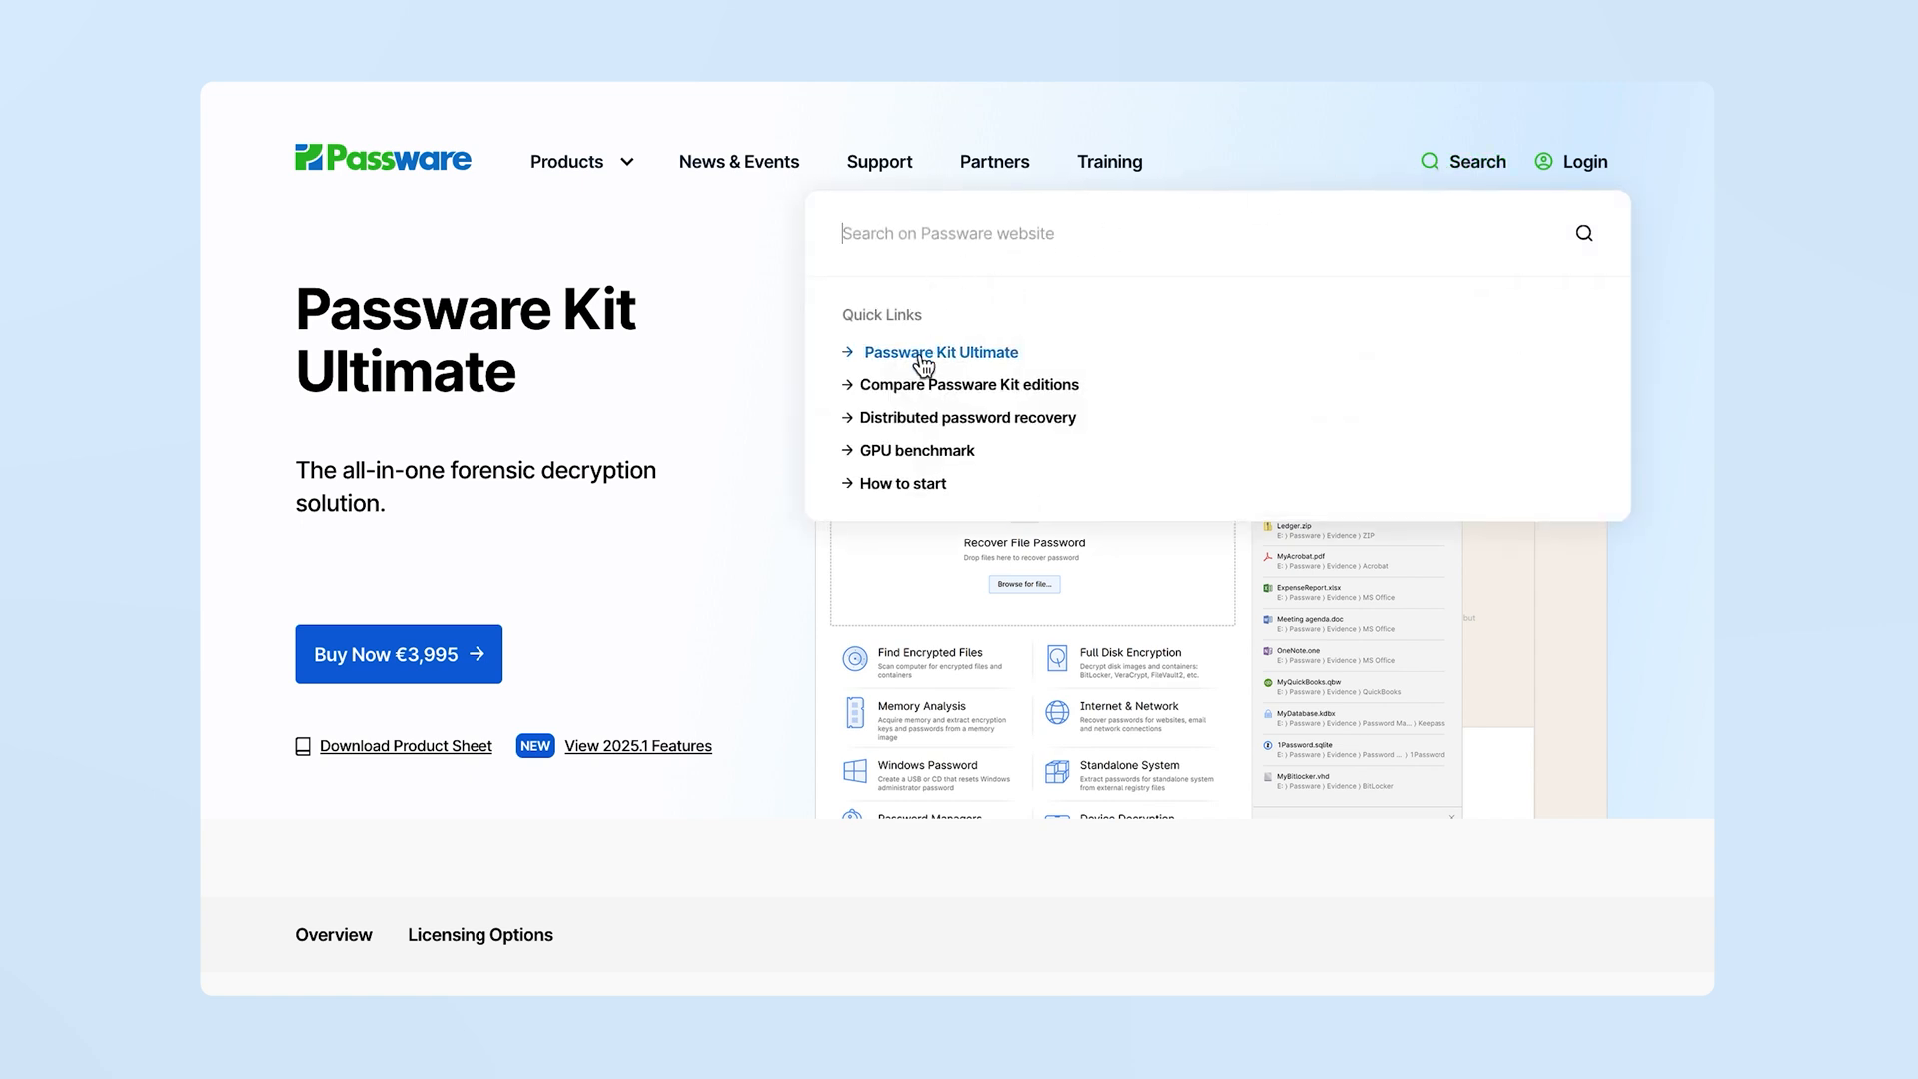
mouse_move(929, 449)
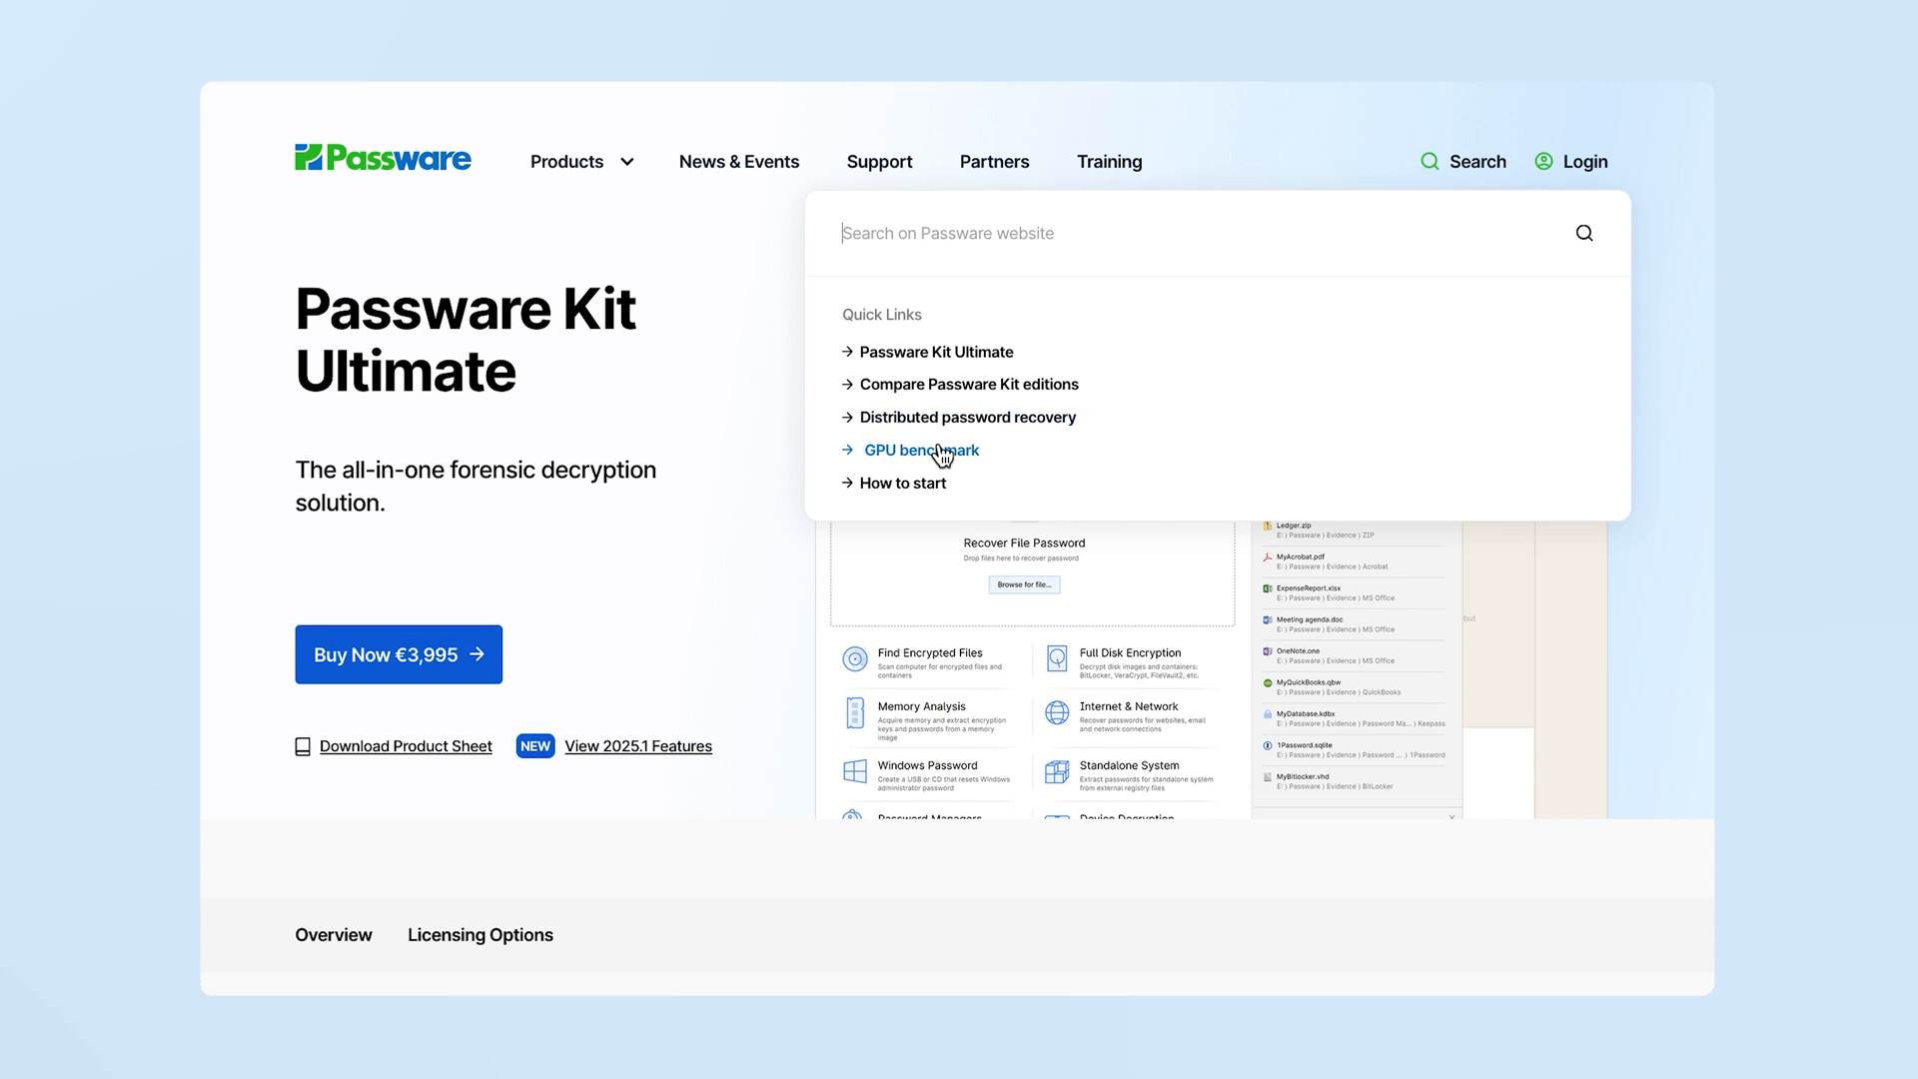
mouse_move(935, 428)
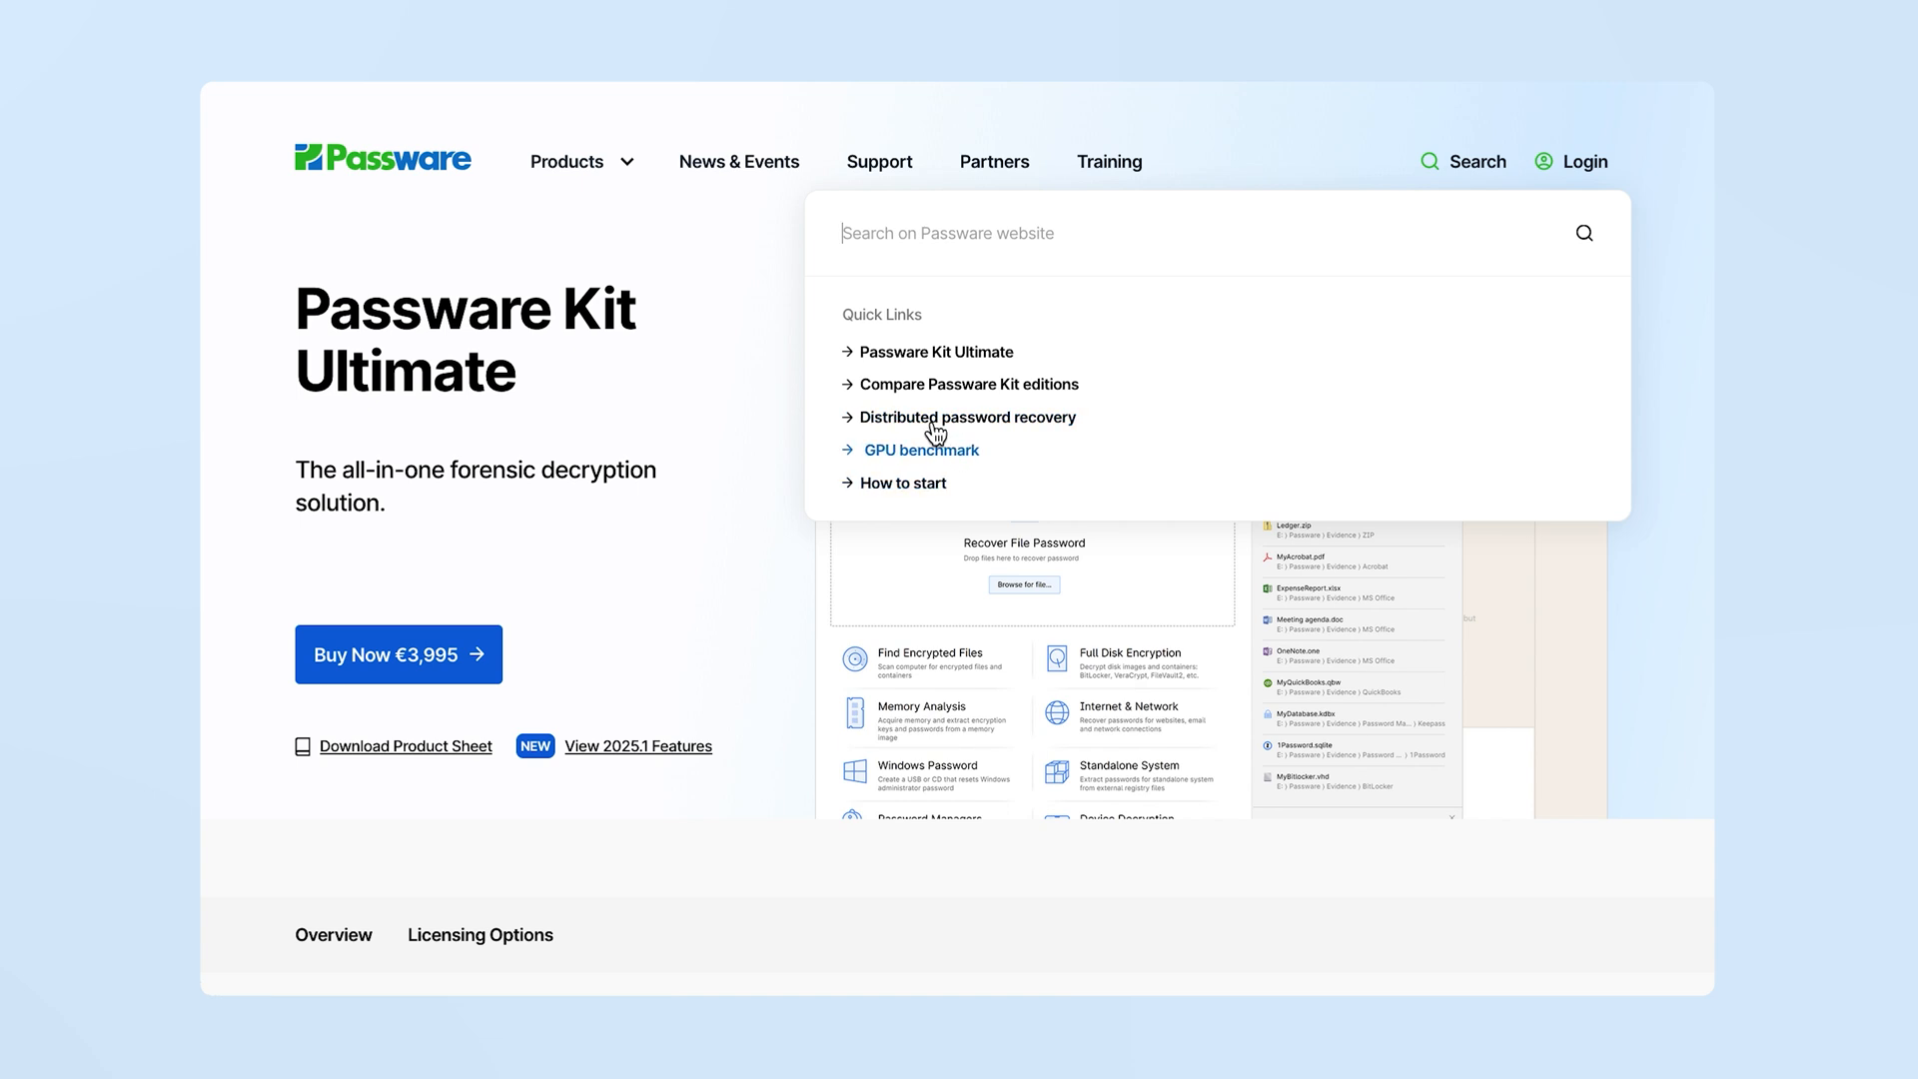
left_click(921, 449)
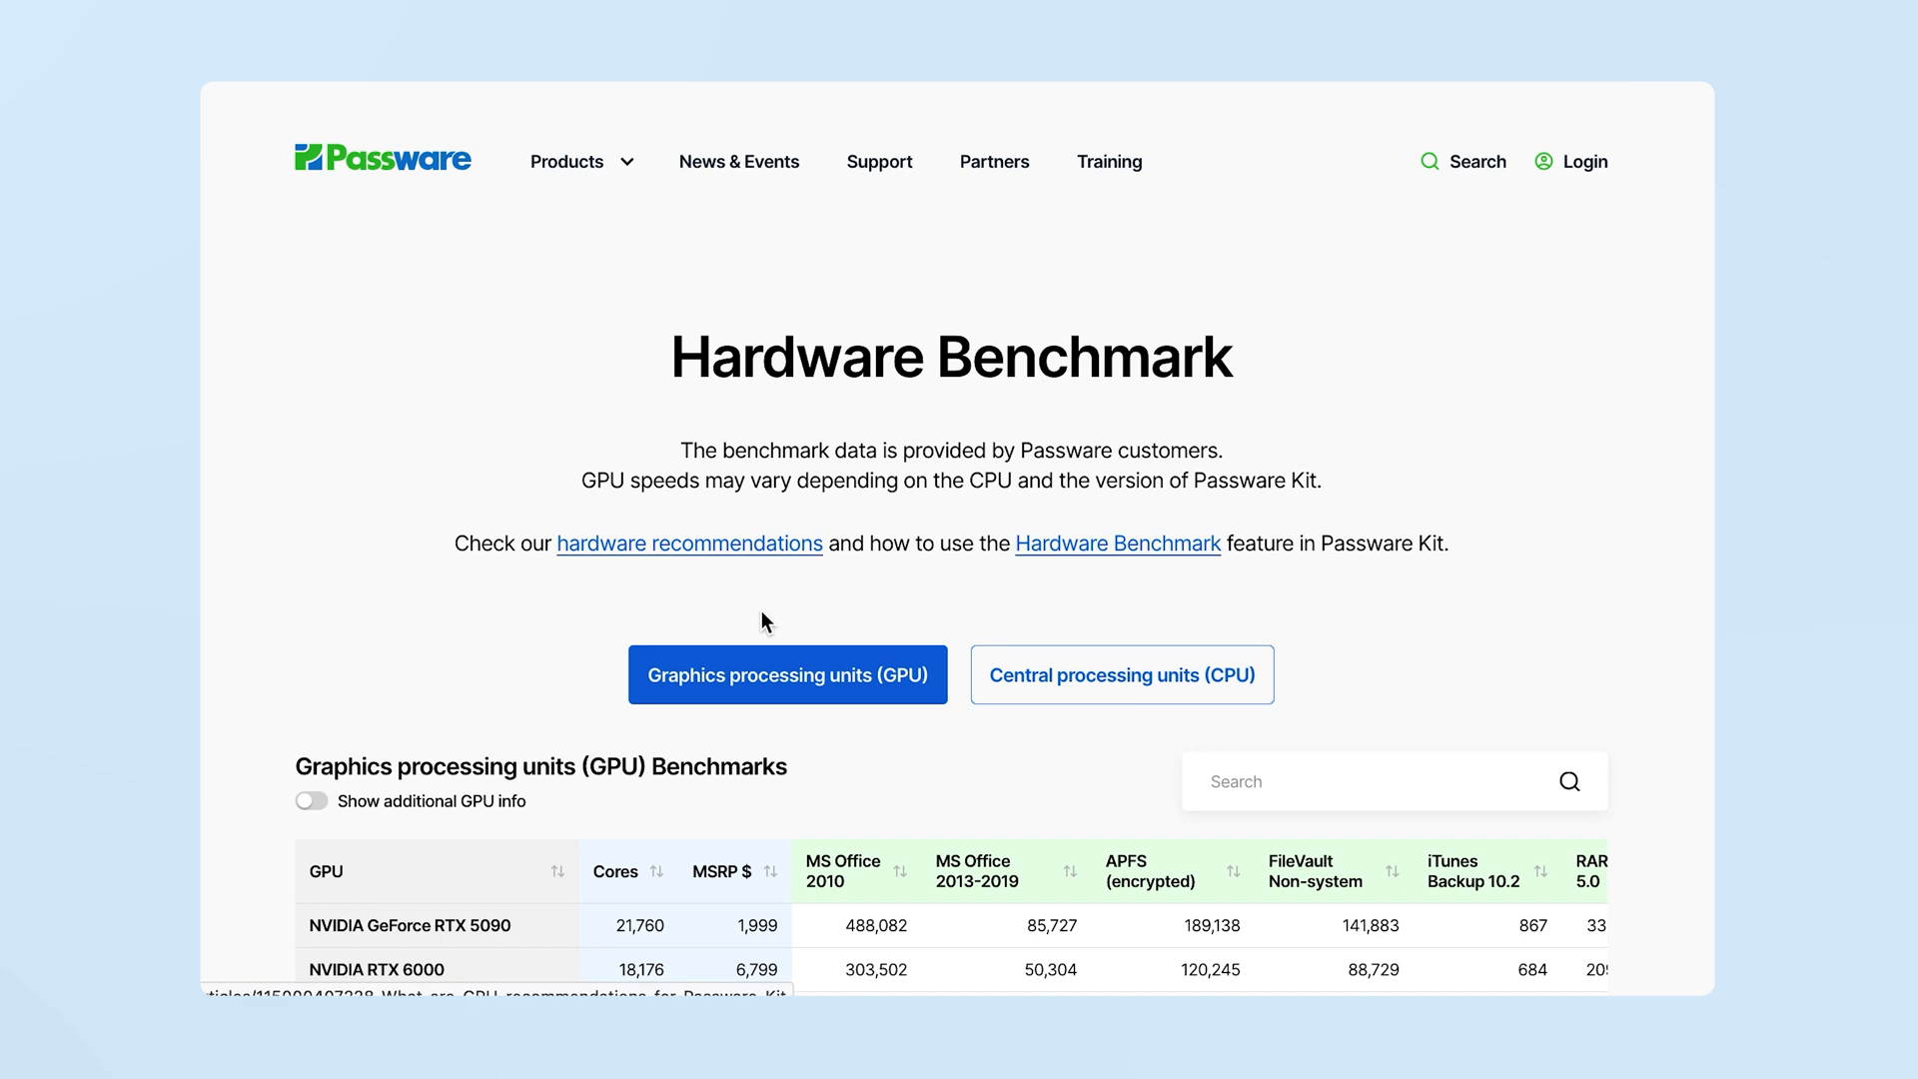
Star RTX 5090 and RTX 4090 in the GPU table and show the Compare (2) view.
scroll("down", 3)
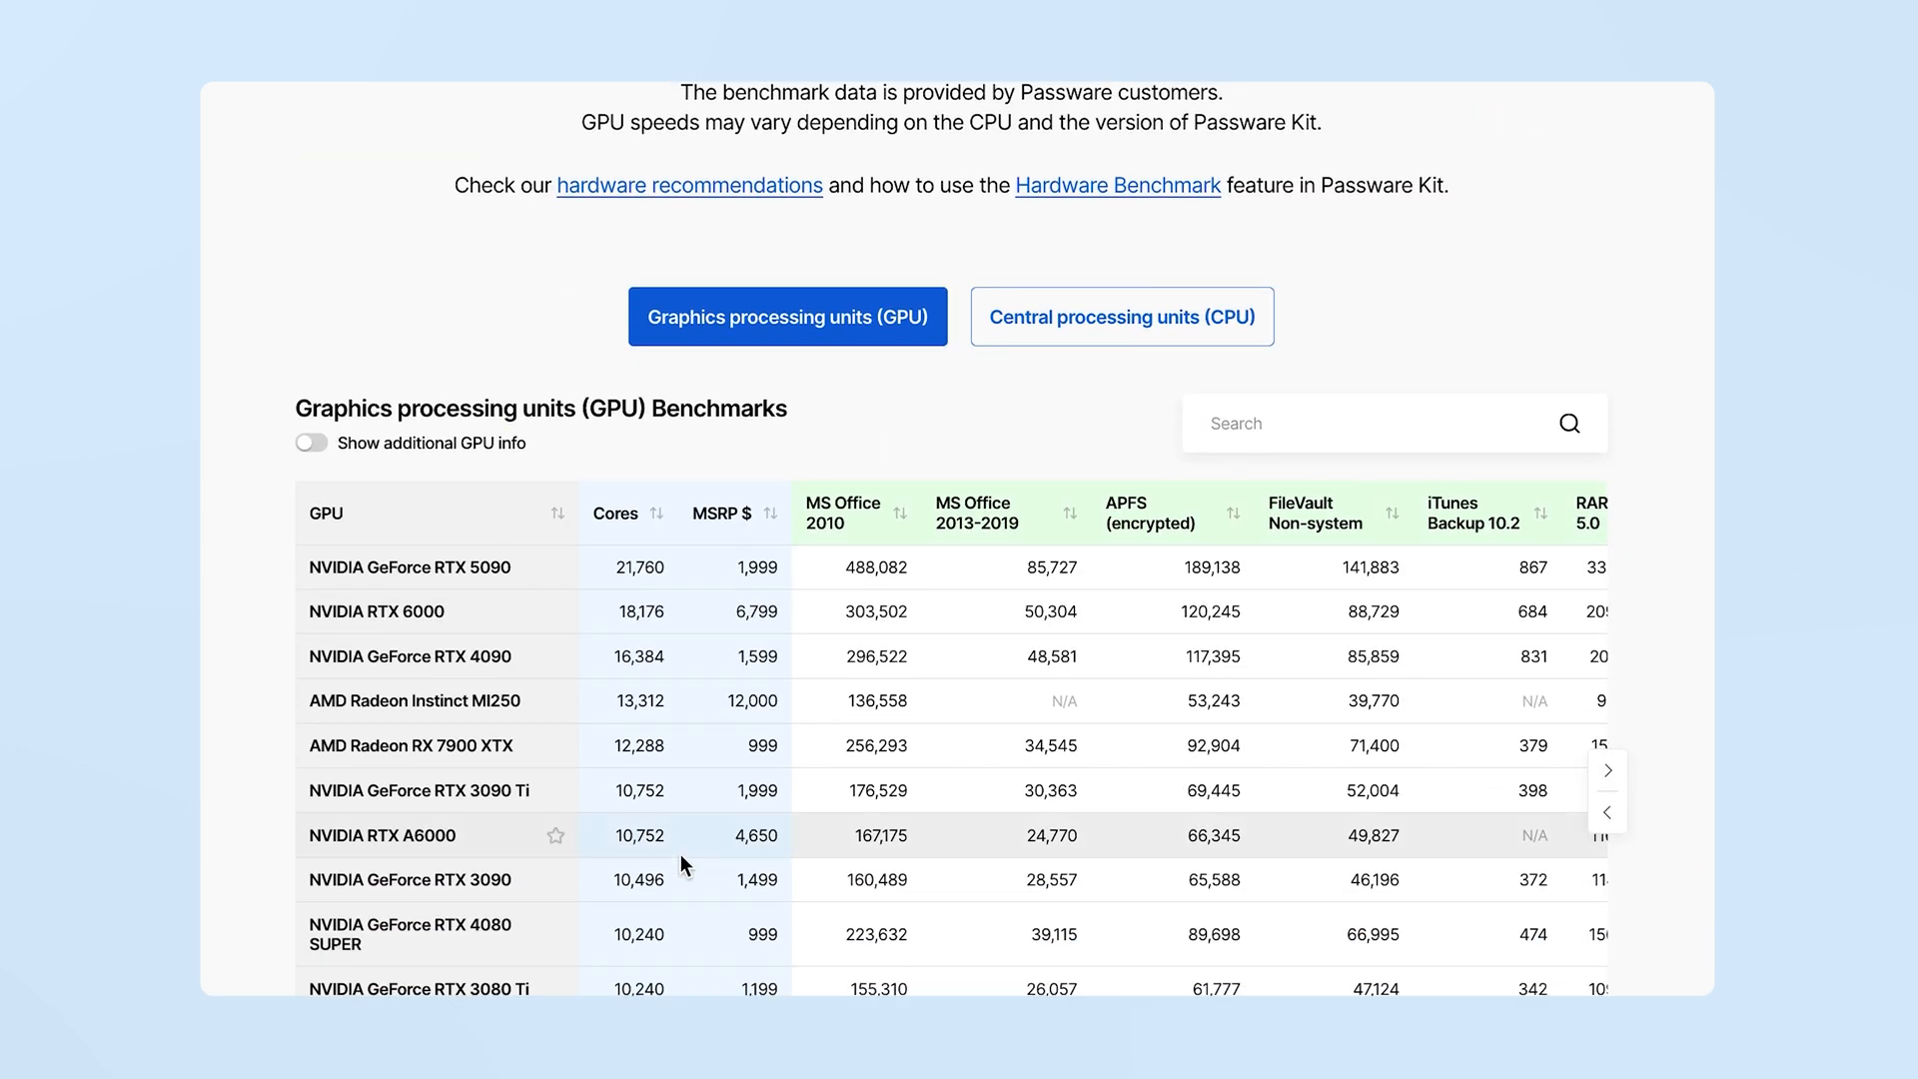
scroll("down", 3)
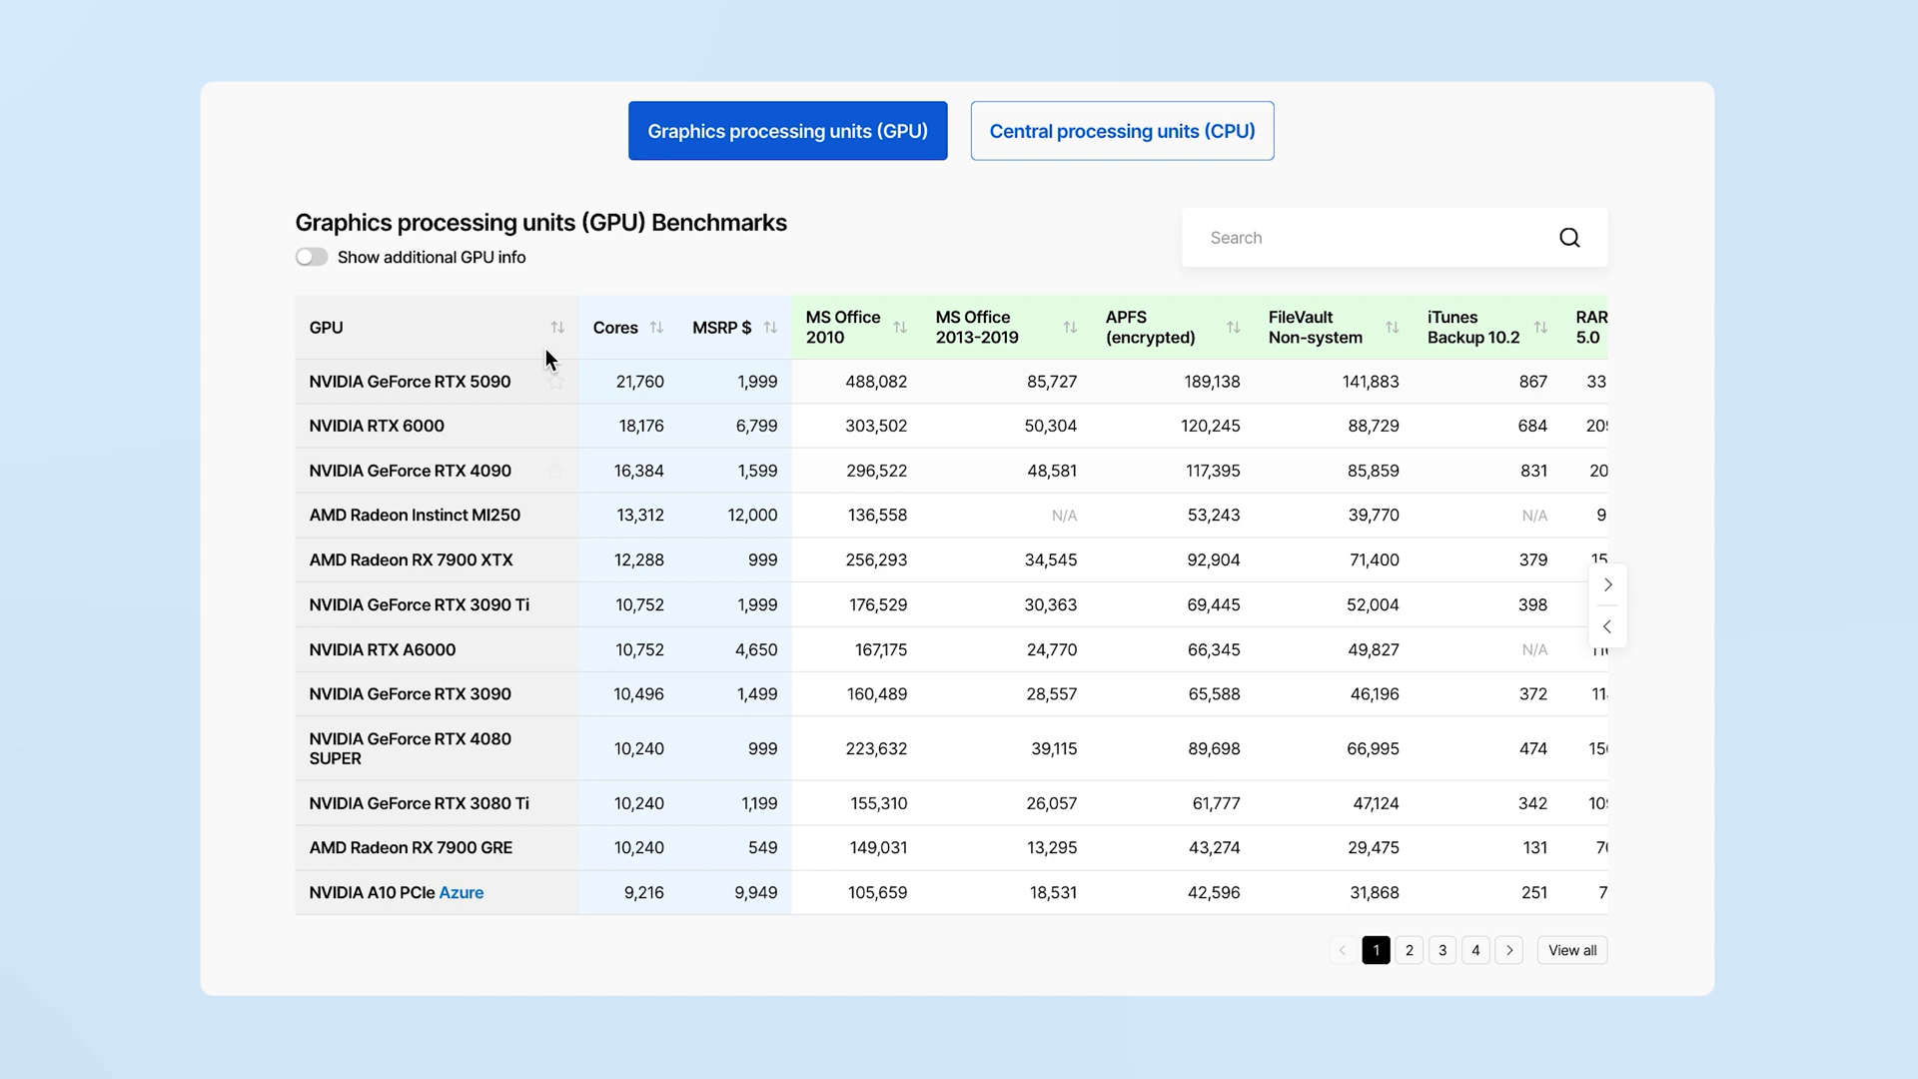
left_click(560, 379)
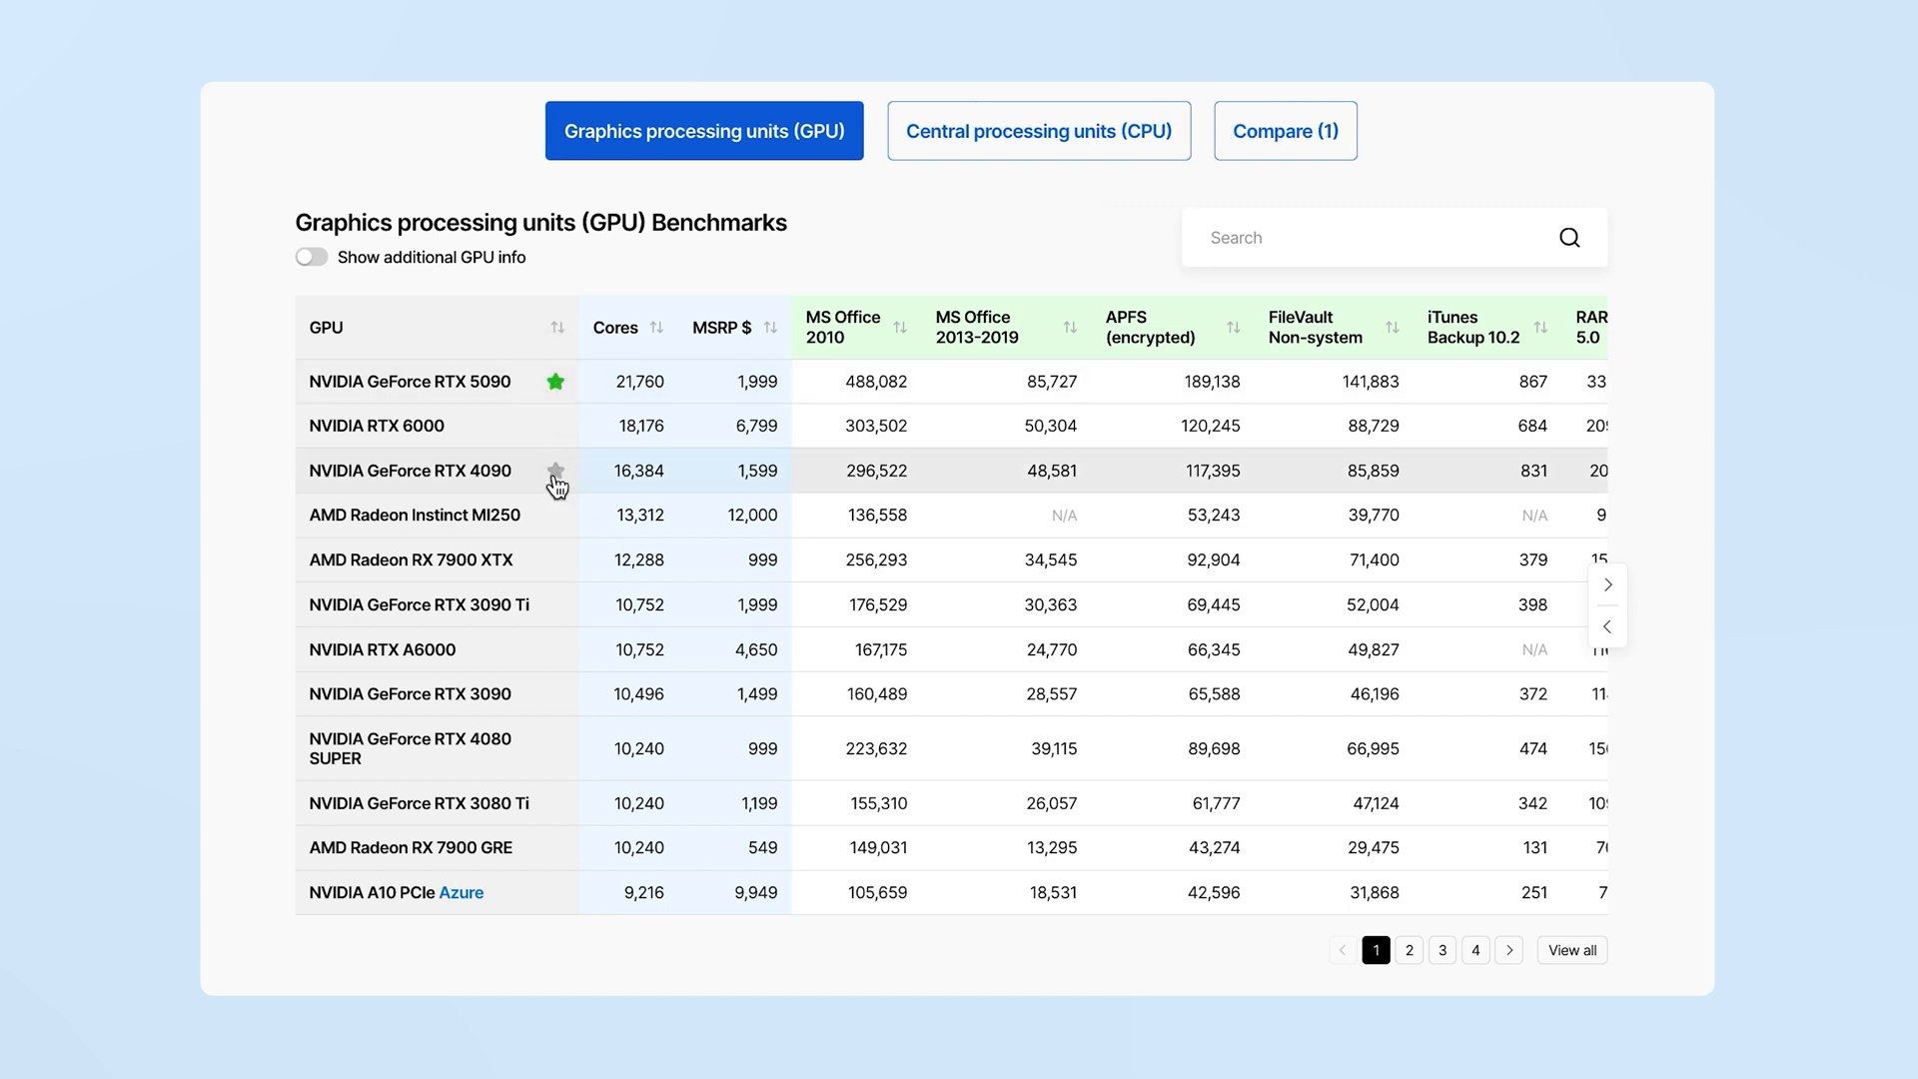
left_click(554, 471)
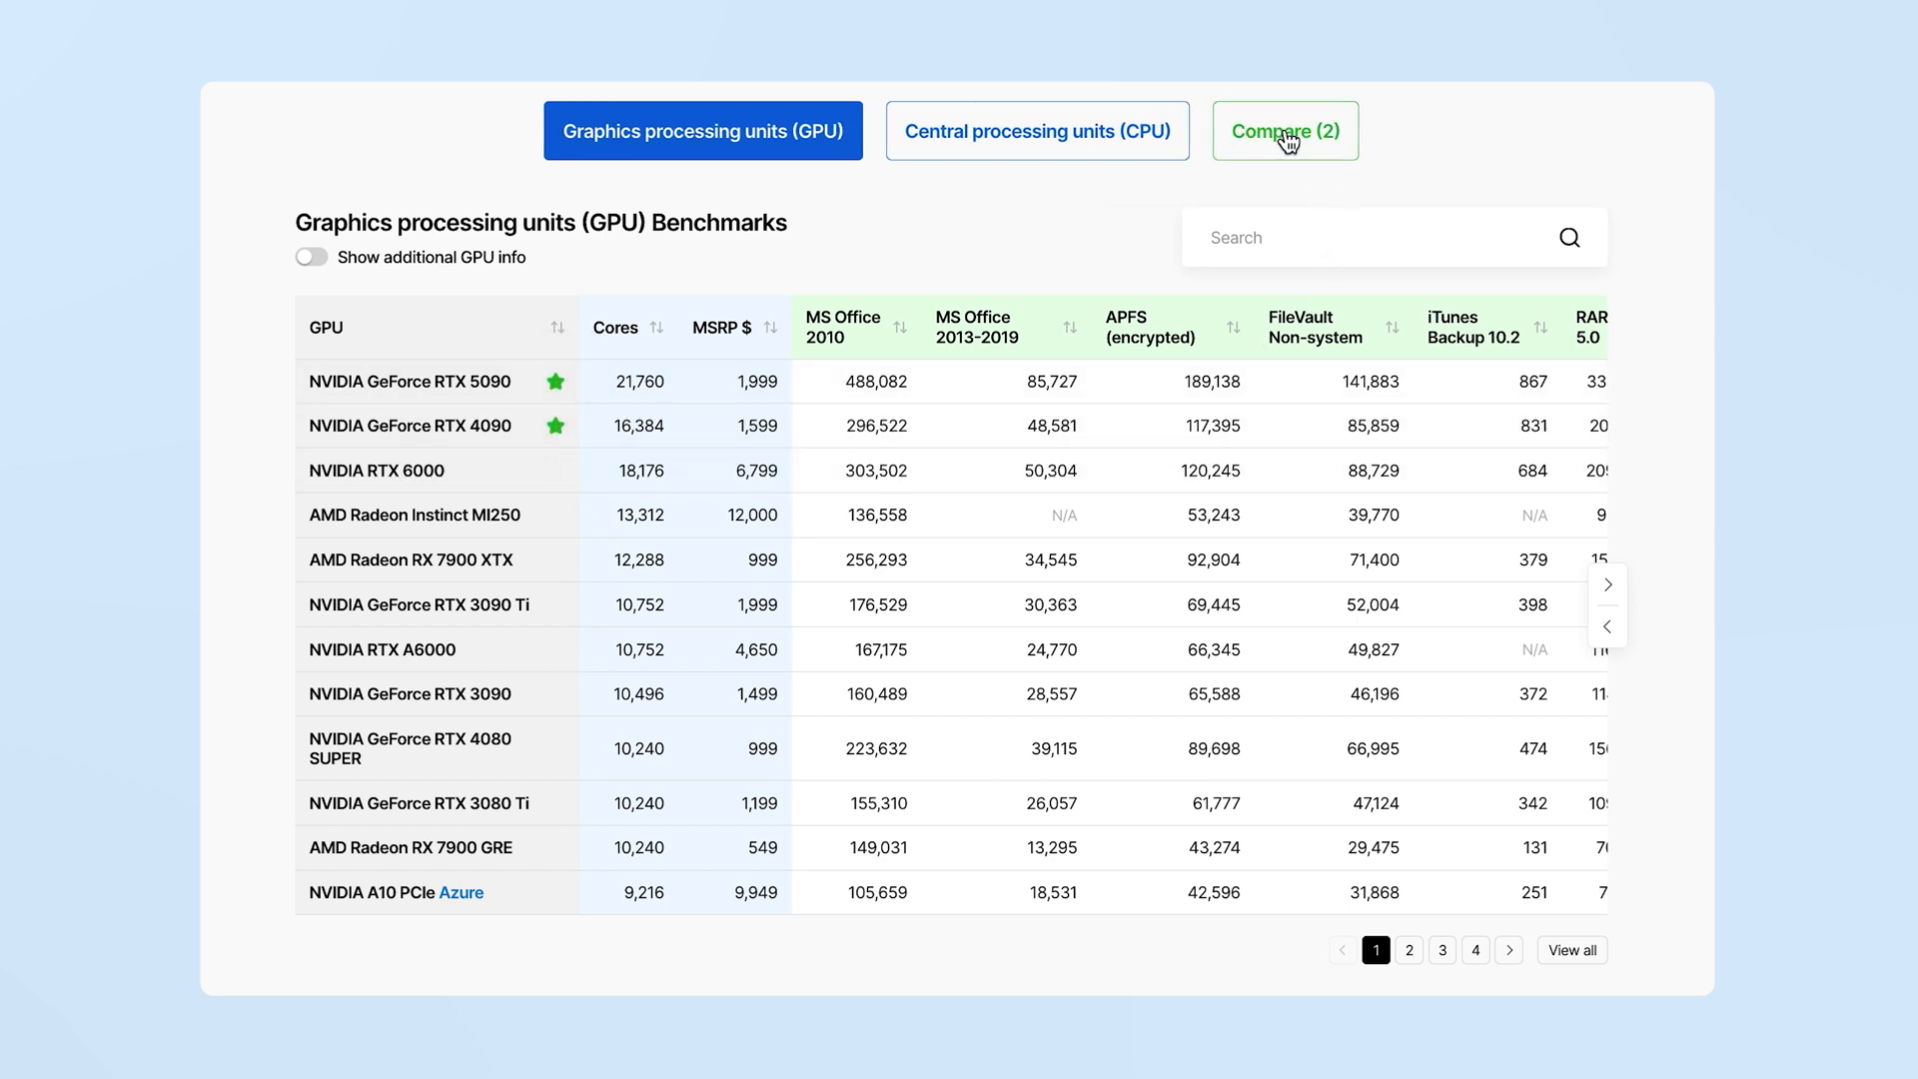
left_click(1284, 132)
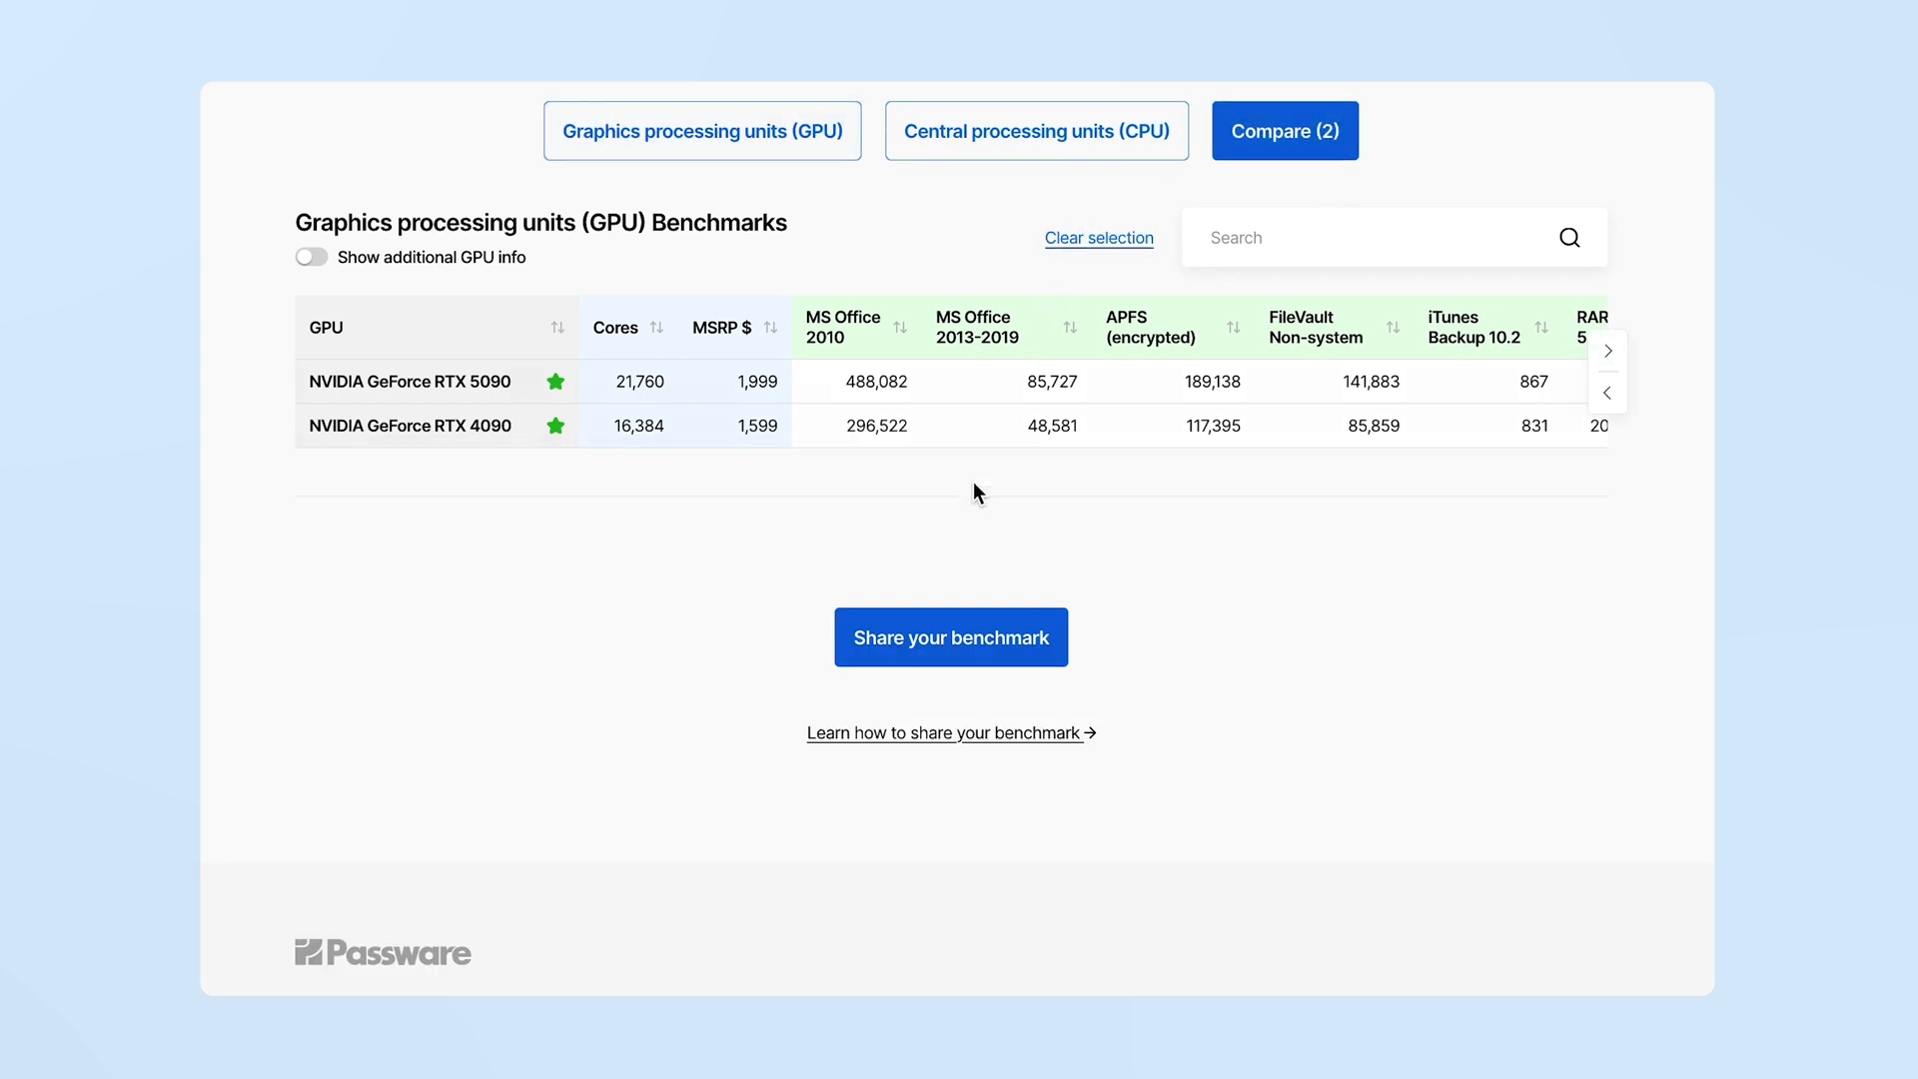
mouse_move(951, 637)
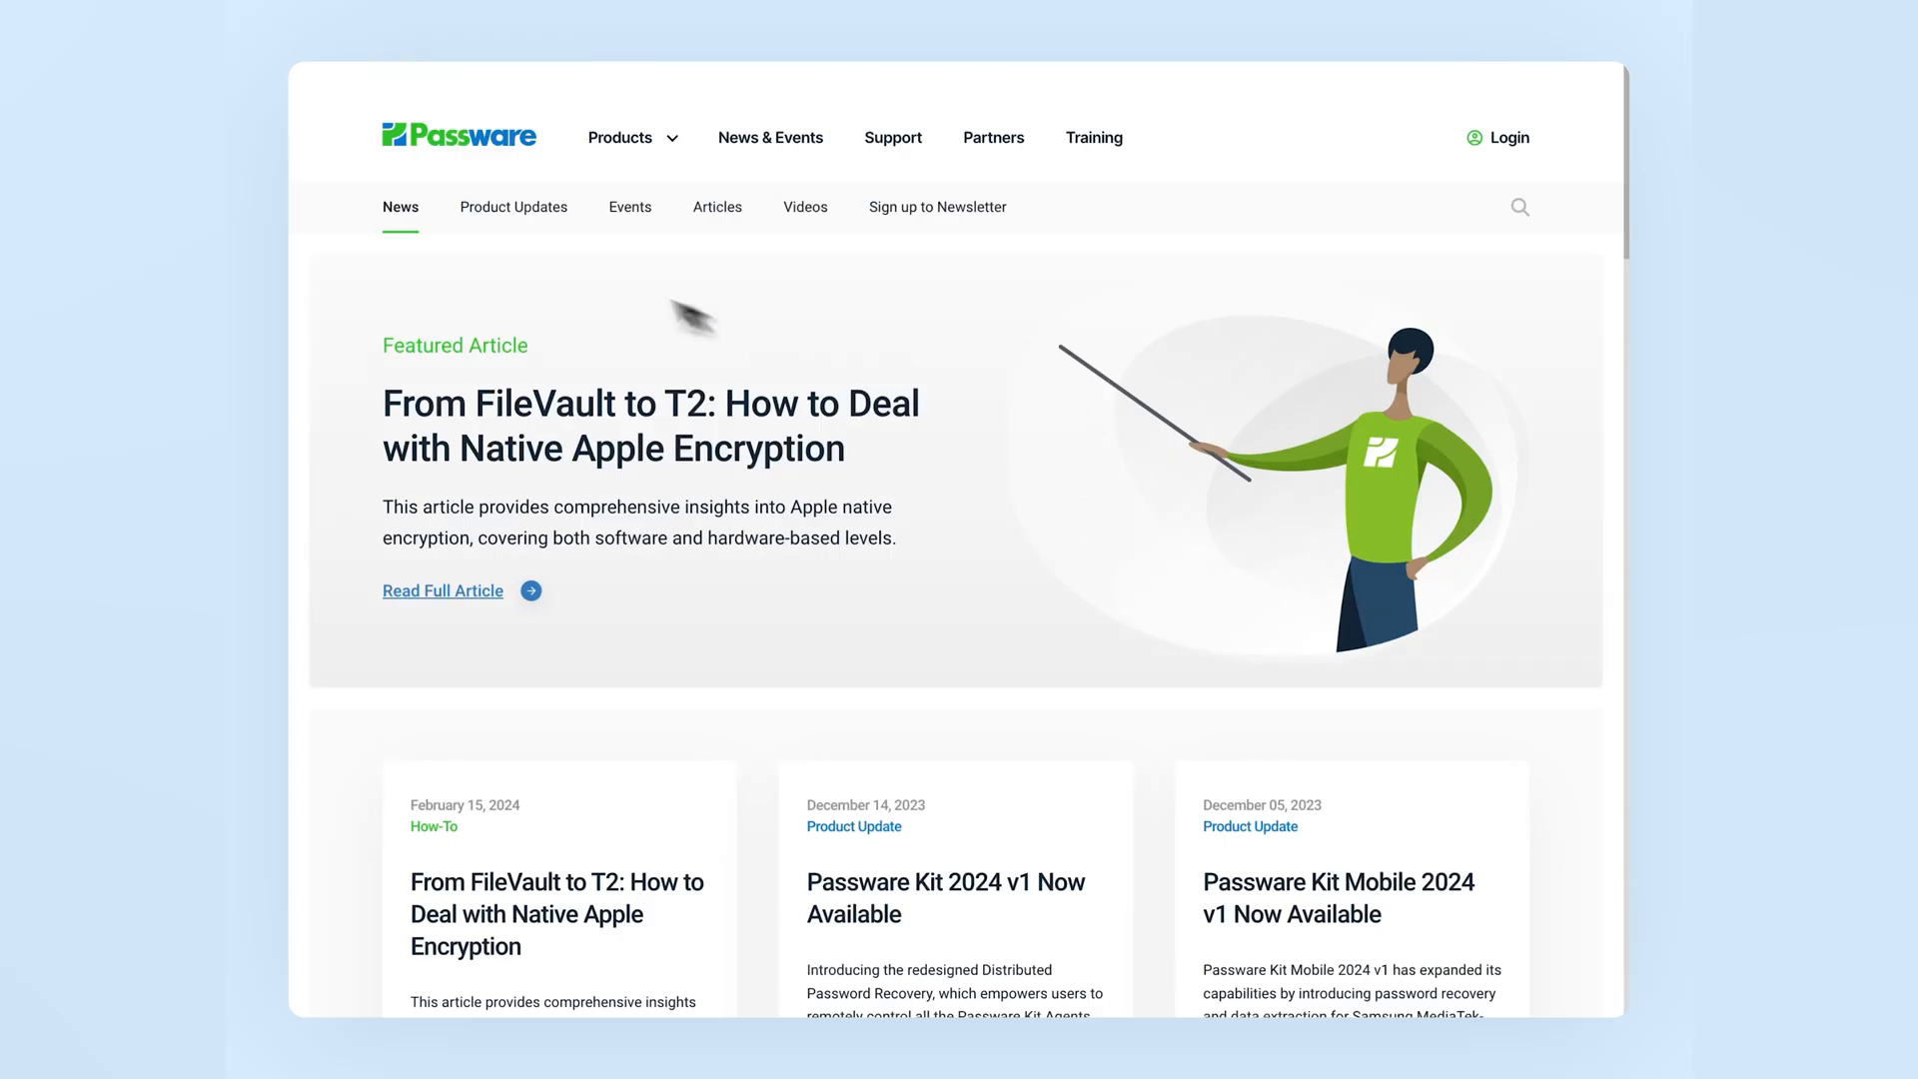
Browse the Product Updates listing of Passware Kit releases such as 2024 v1 and Mobile 2023 v5.
left_click(514, 206)
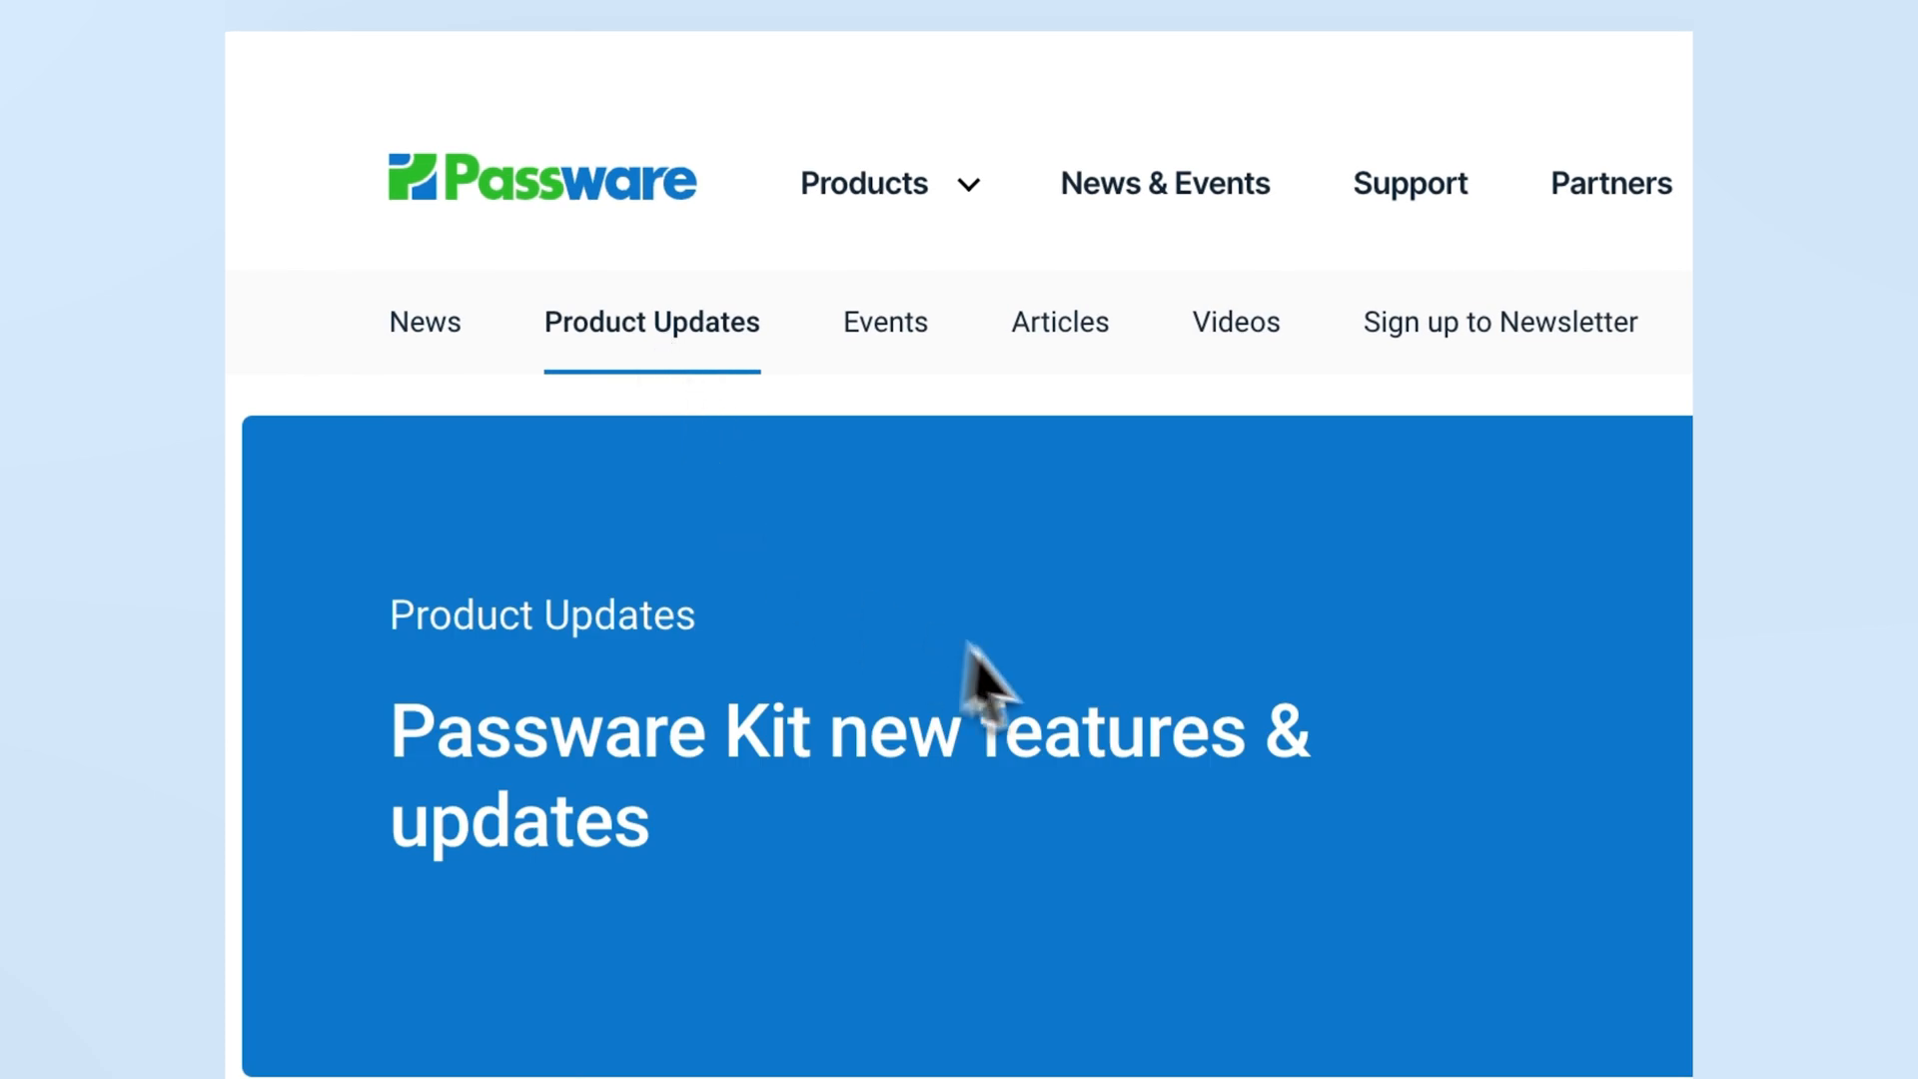
scroll("down", 3)
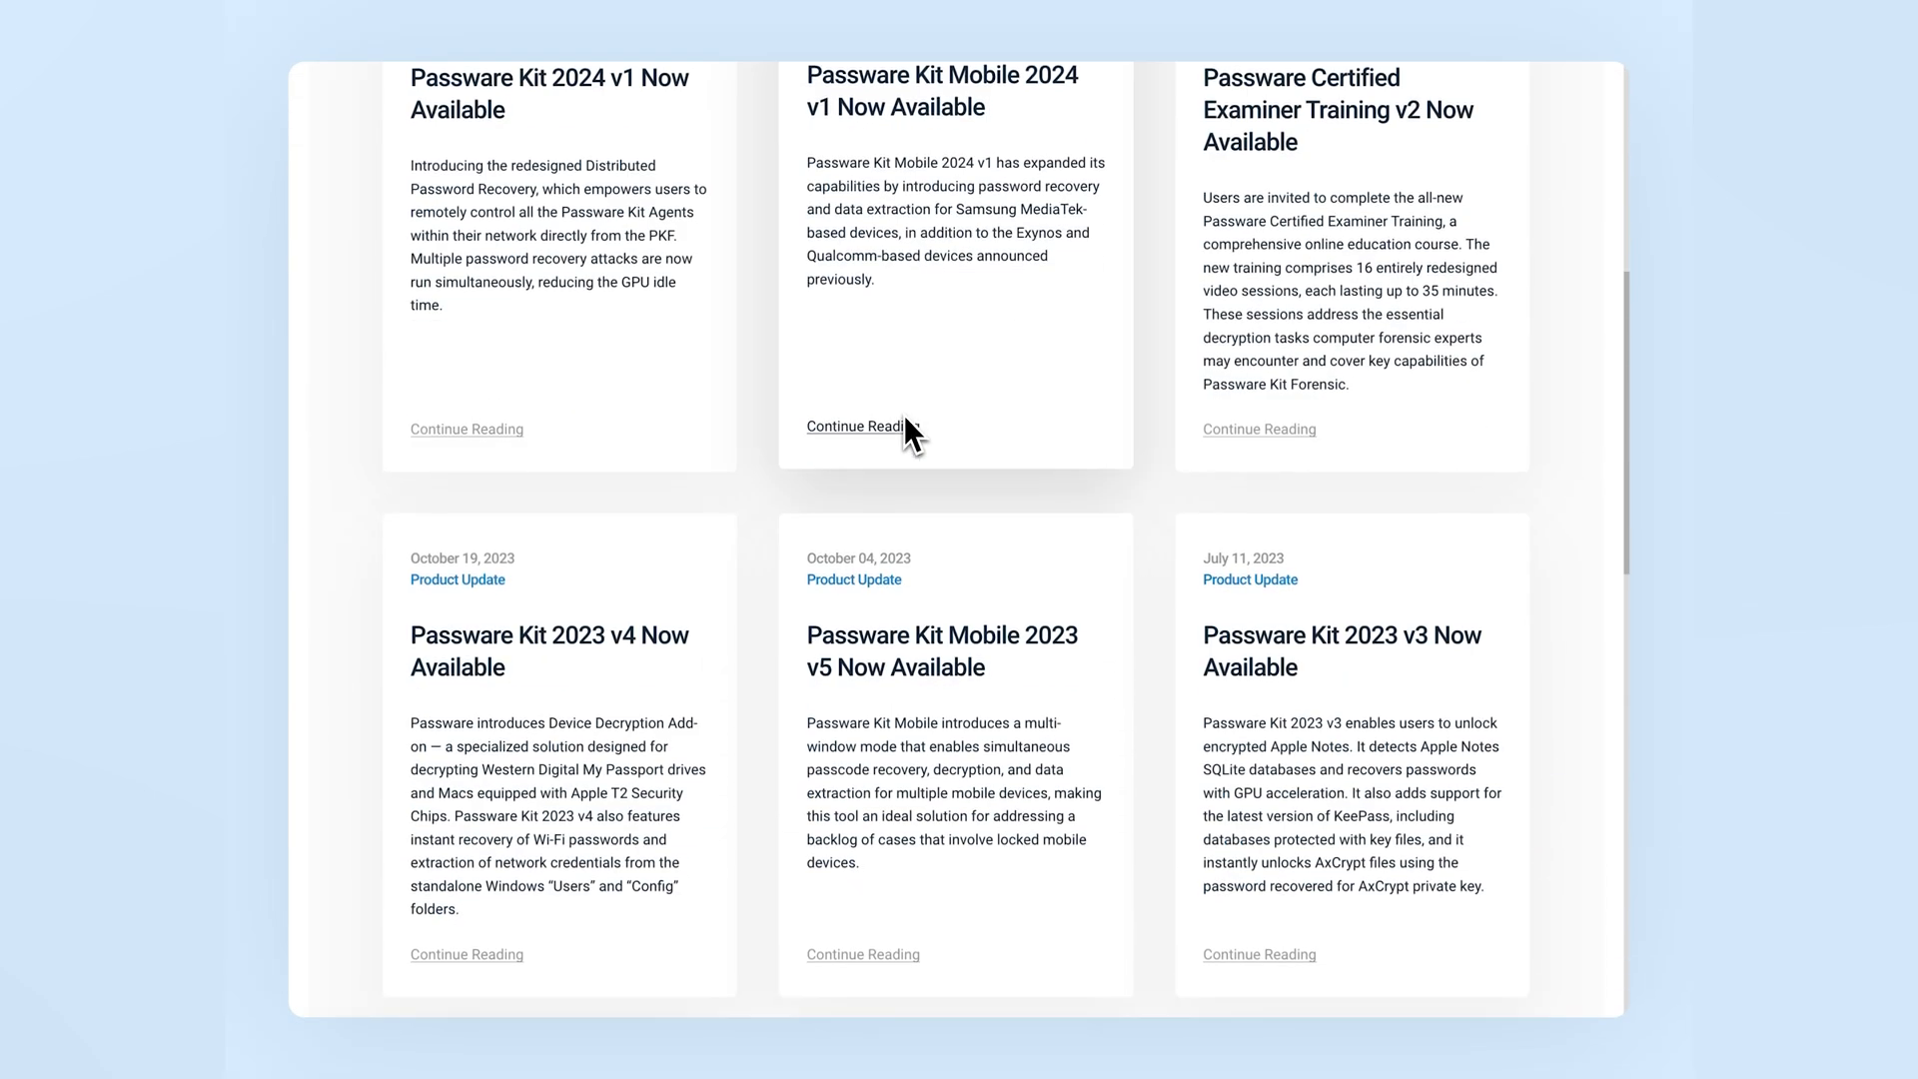
scroll("down", 3)
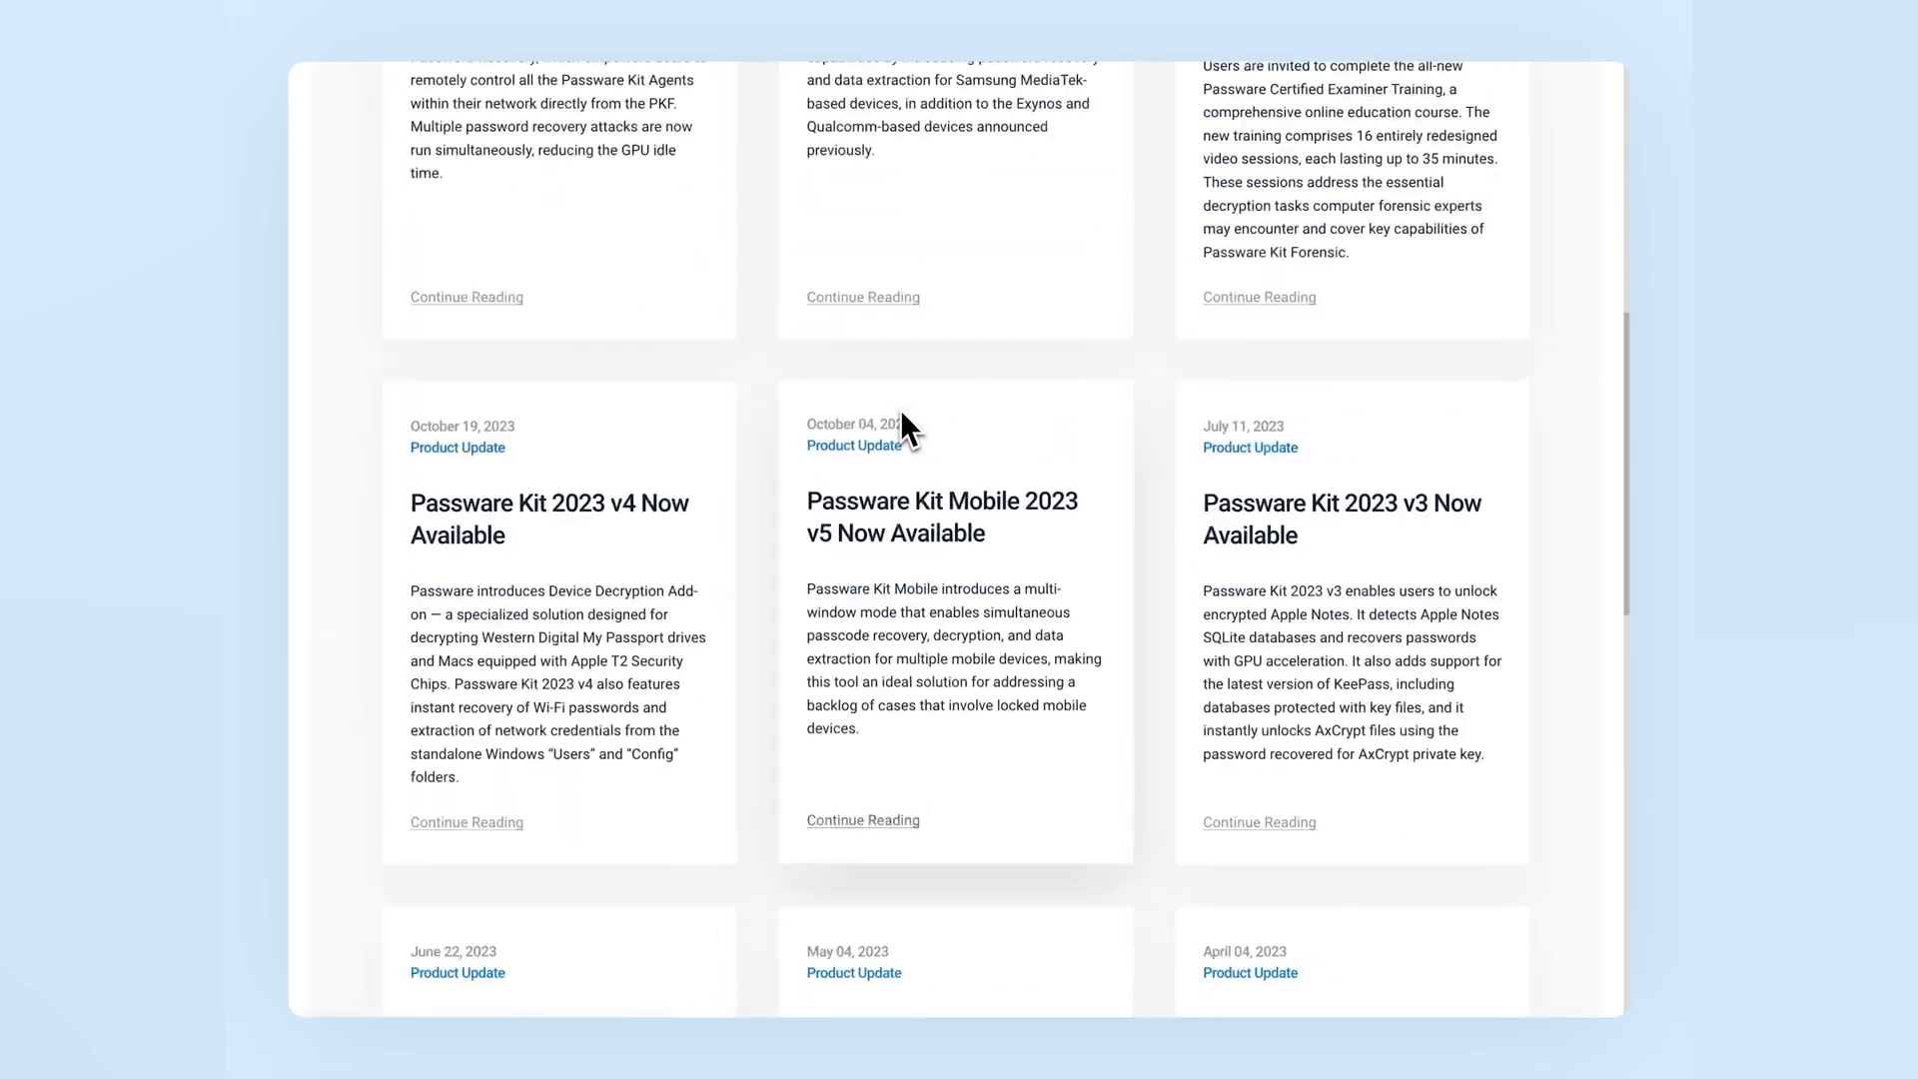